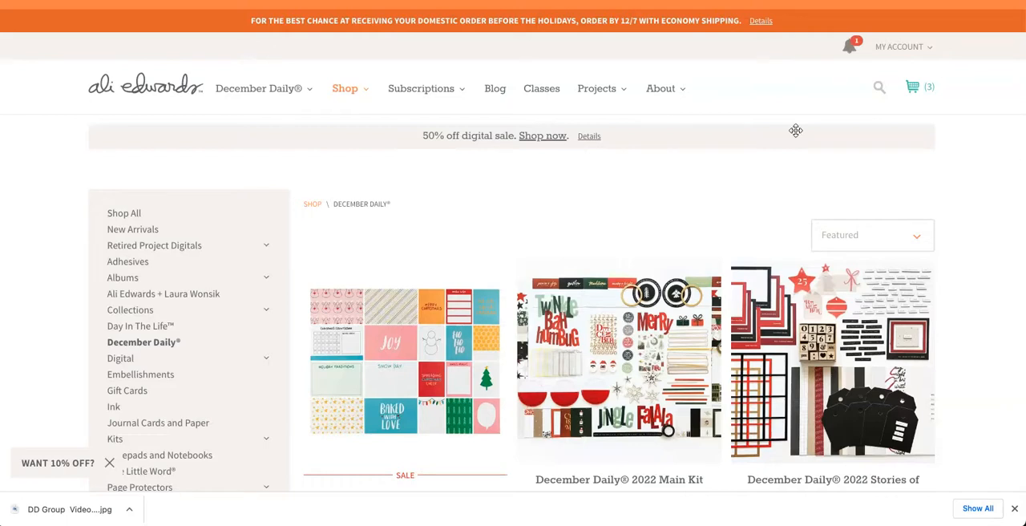
mouse_move(787, 117)
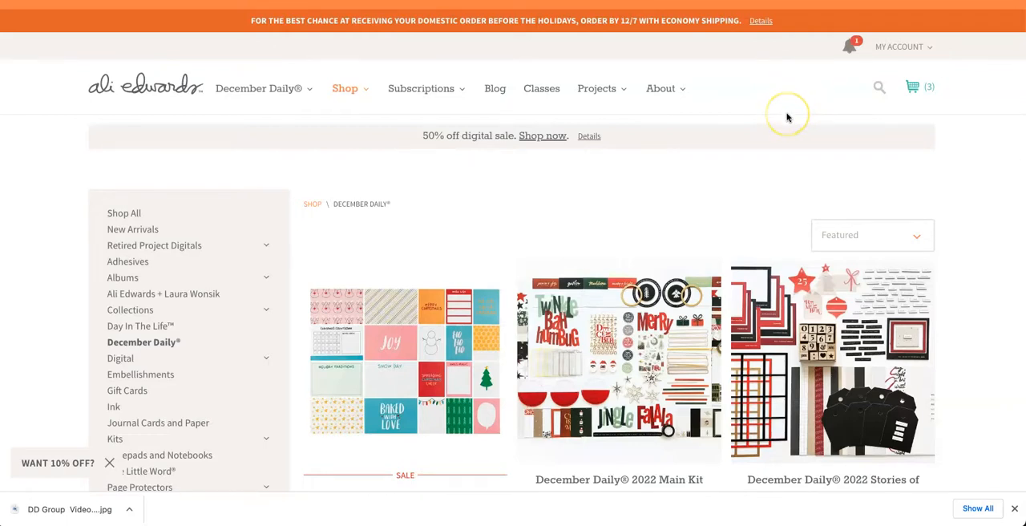
Browse the Ali Edwards shop and open the December Daily Digitals listing.
scroll("down", 3)
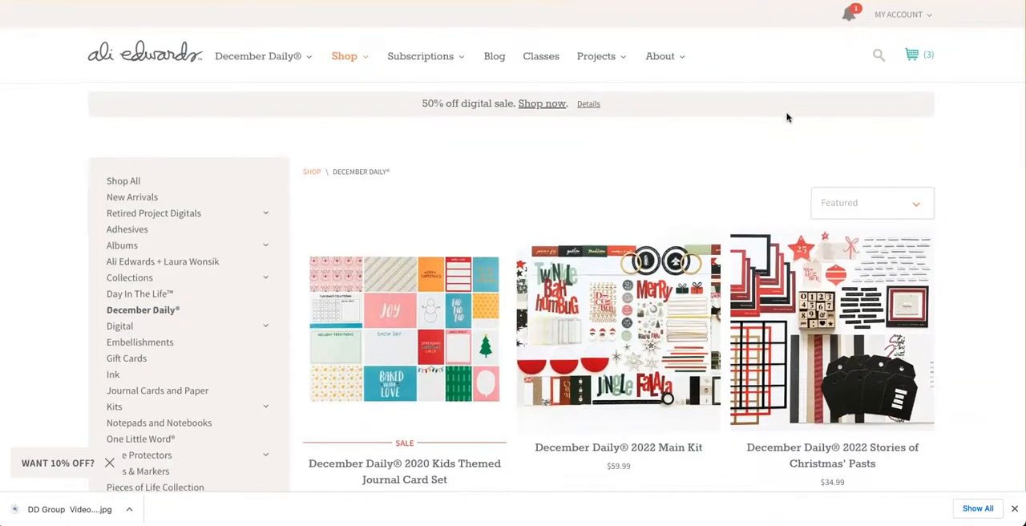
scroll("down", 3)
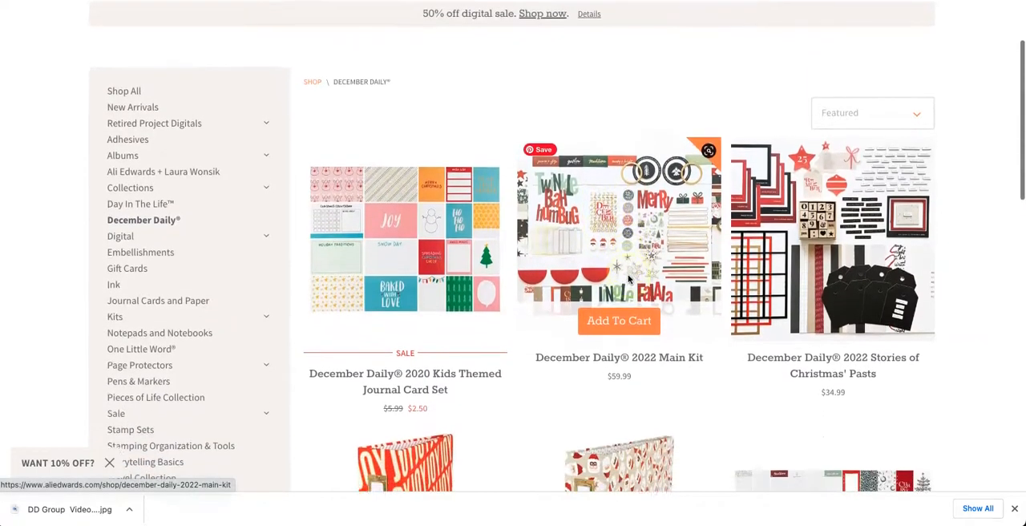
scroll("down", 3)
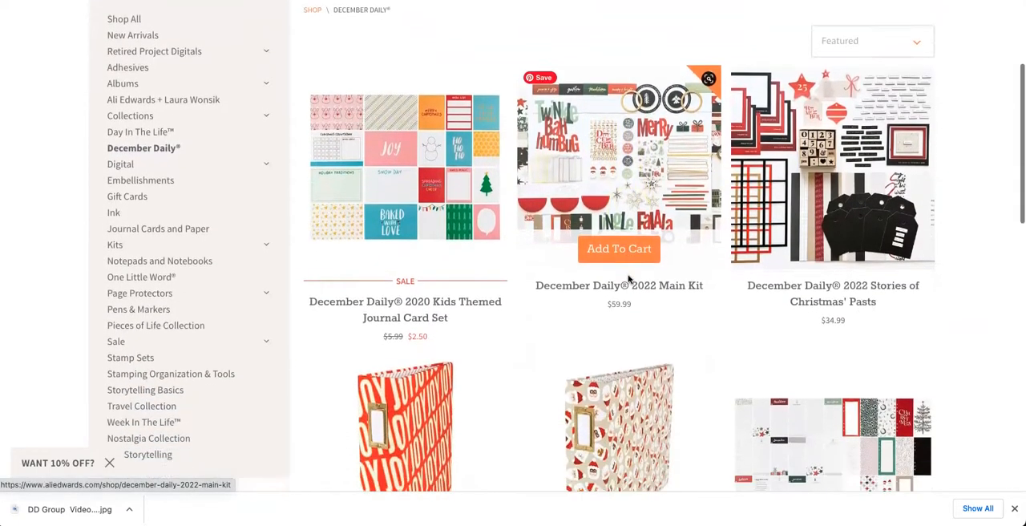
scroll("down", 3)
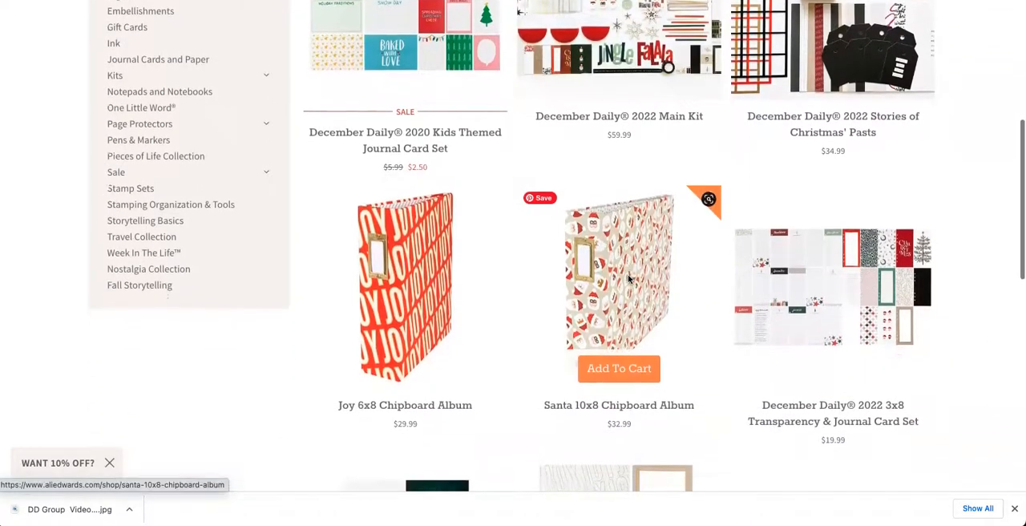
scroll("down", 3)
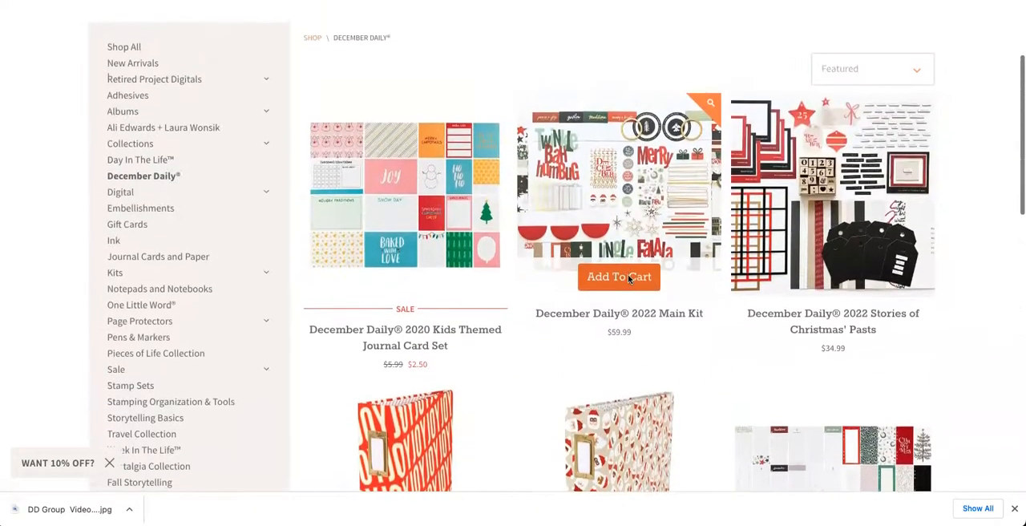
scroll("down", 3)
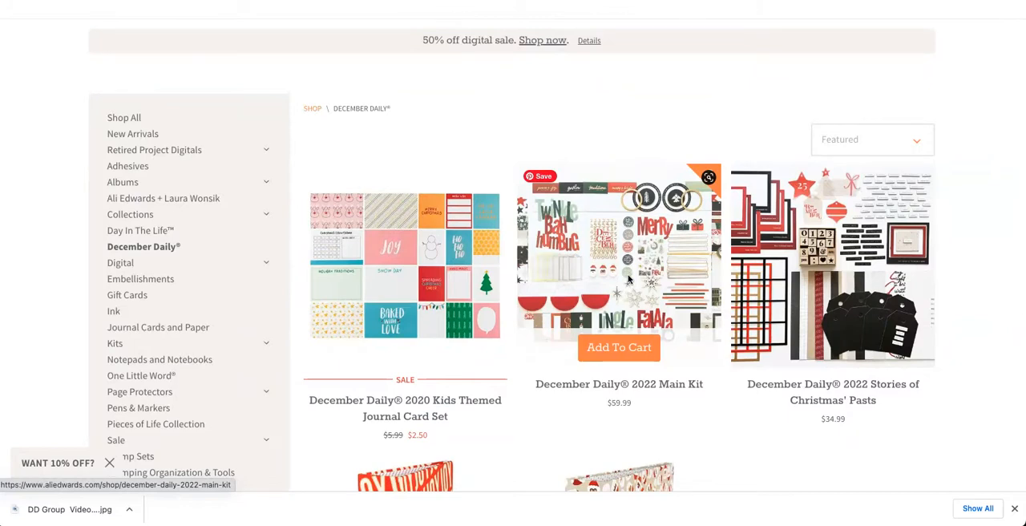
mouse_move(616, 119)
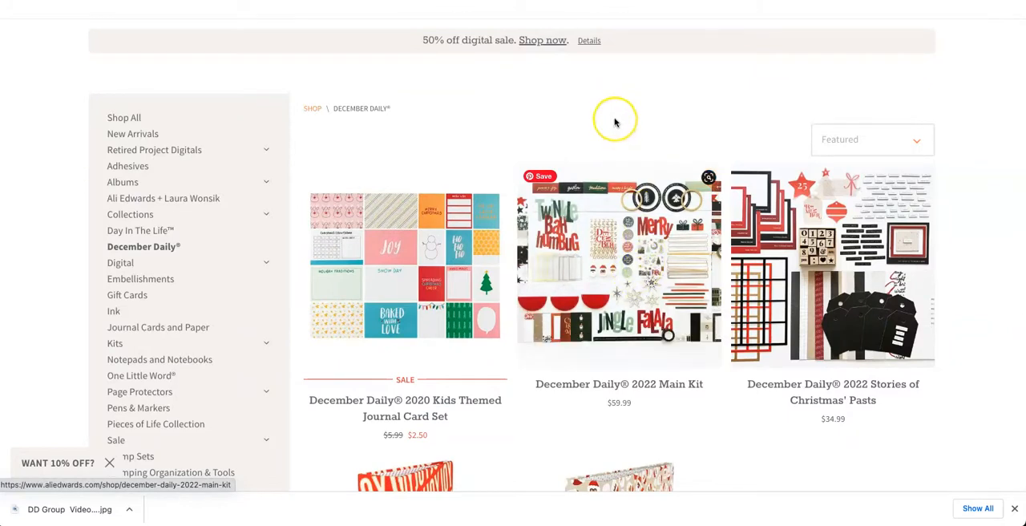
scroll("down", 3)
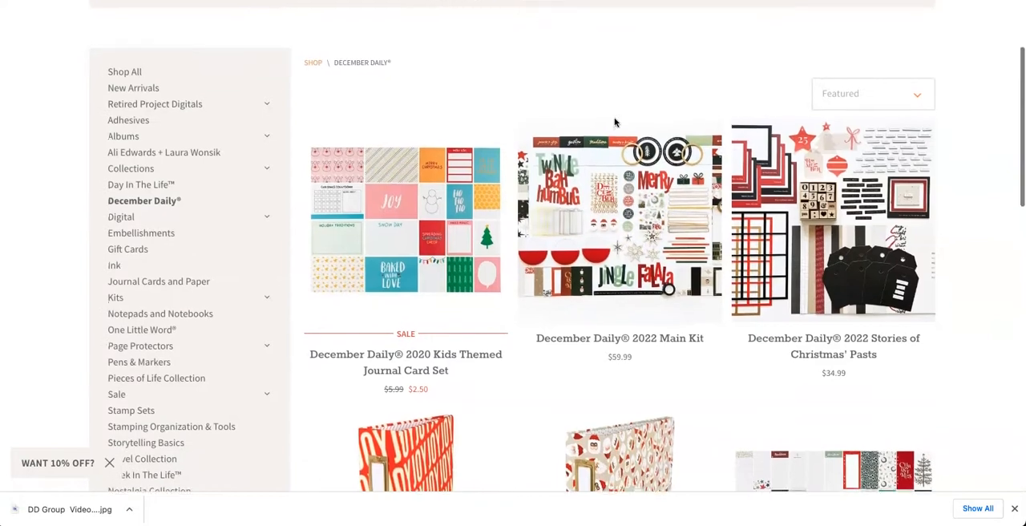
scroll("down", 3)
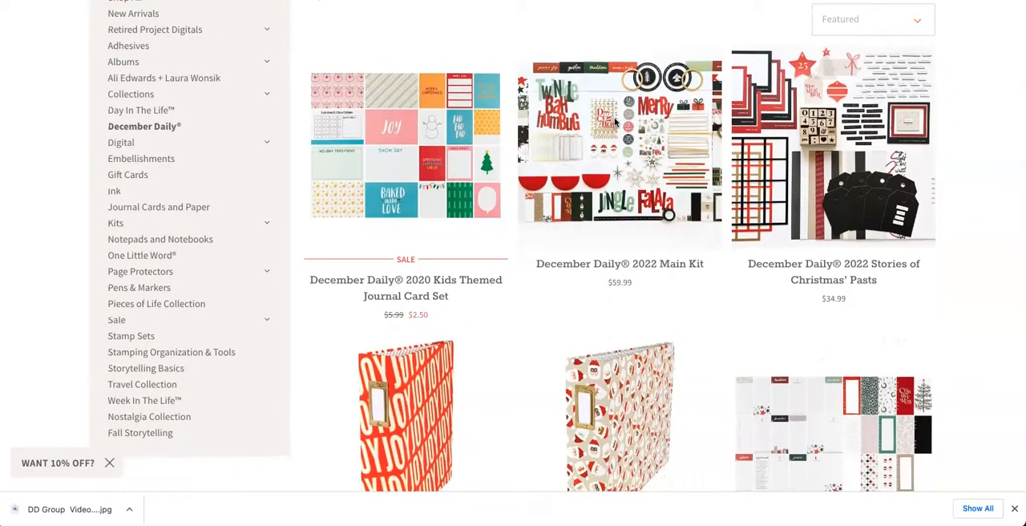
mouse_move(620, 145)
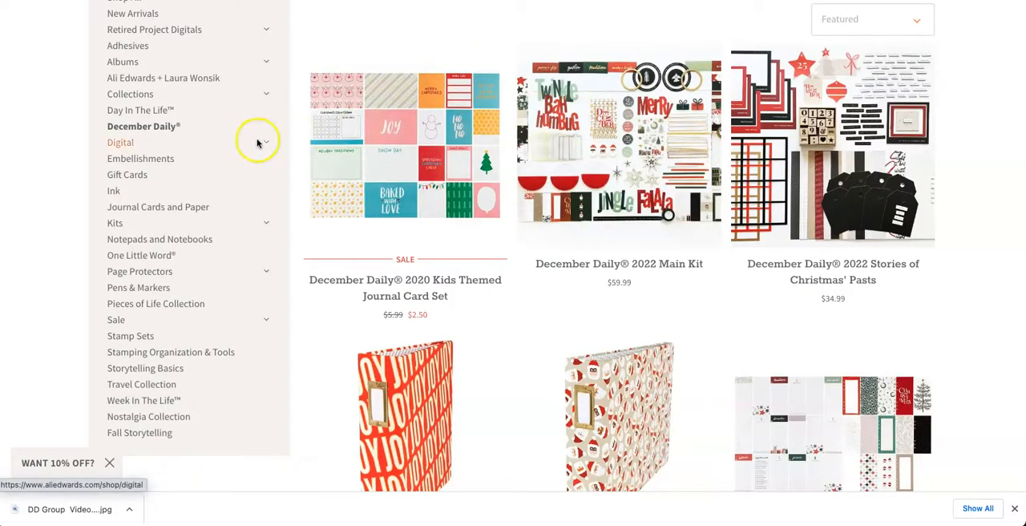
left_click(120, 142)
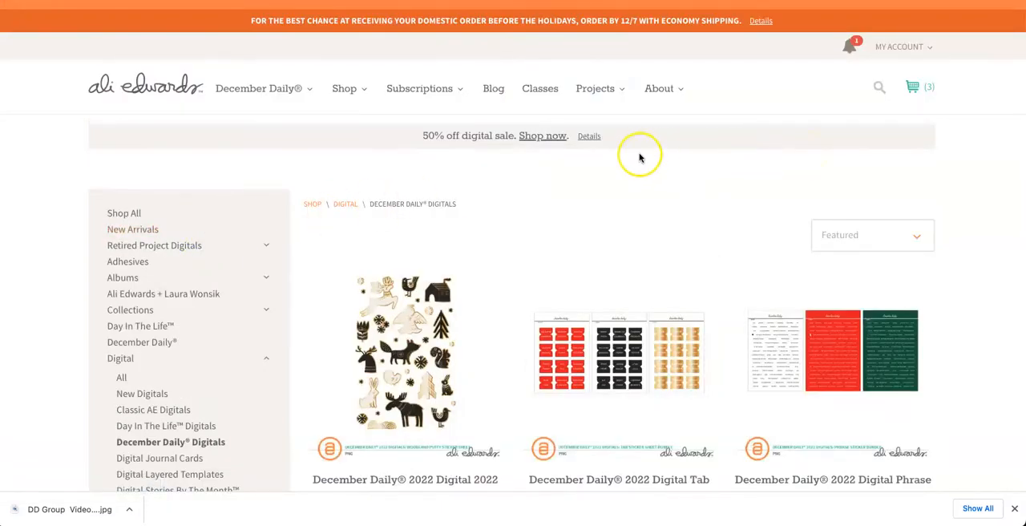
Scroll the digital product grid down to Large Plastic Trees and Felt Numbers.
scroll("down", 3)
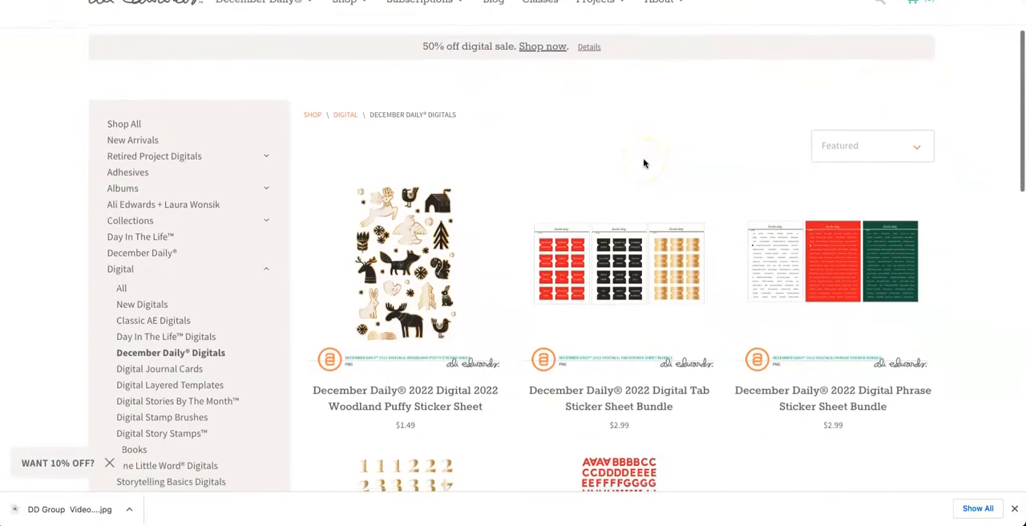
scroll("down", 3)
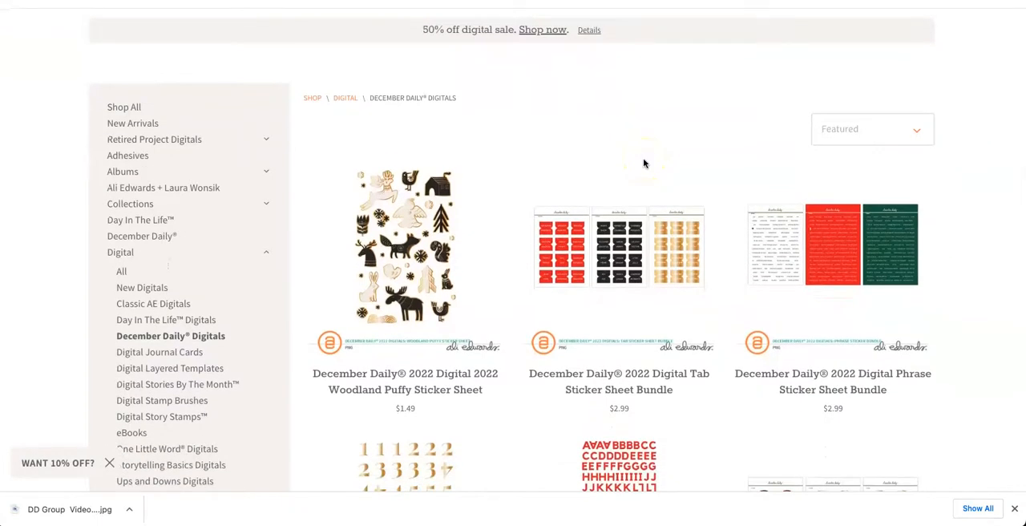
scroll("down", 3)
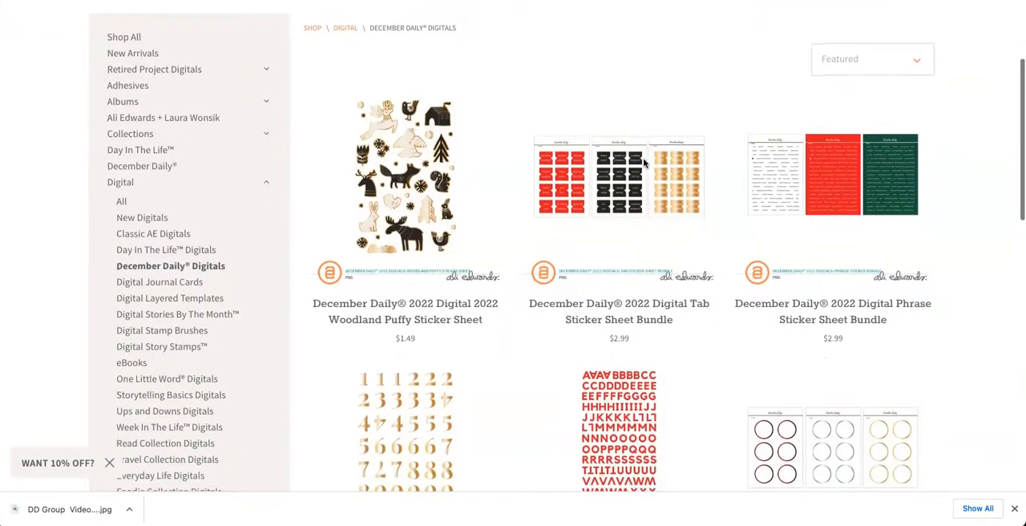
scroll("down", 3)
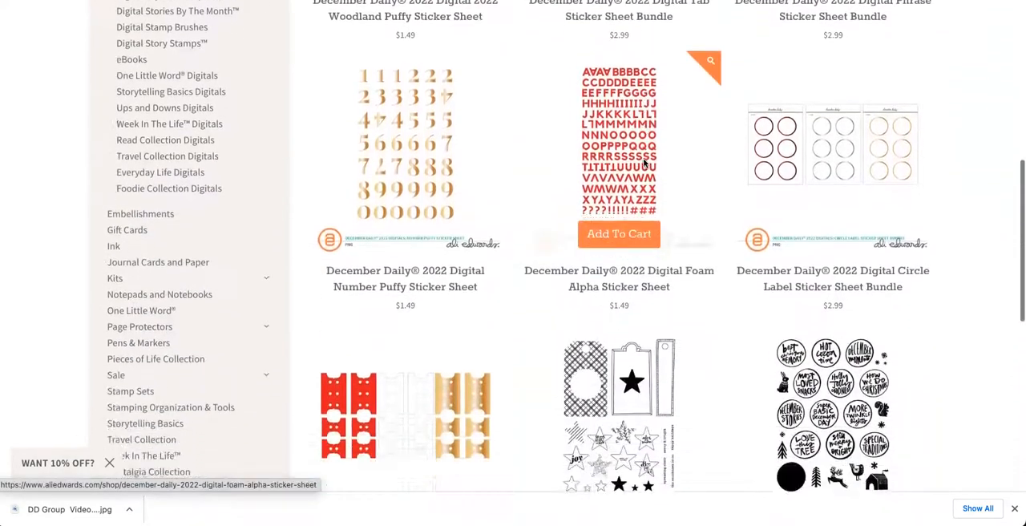
scroll("down", 3)
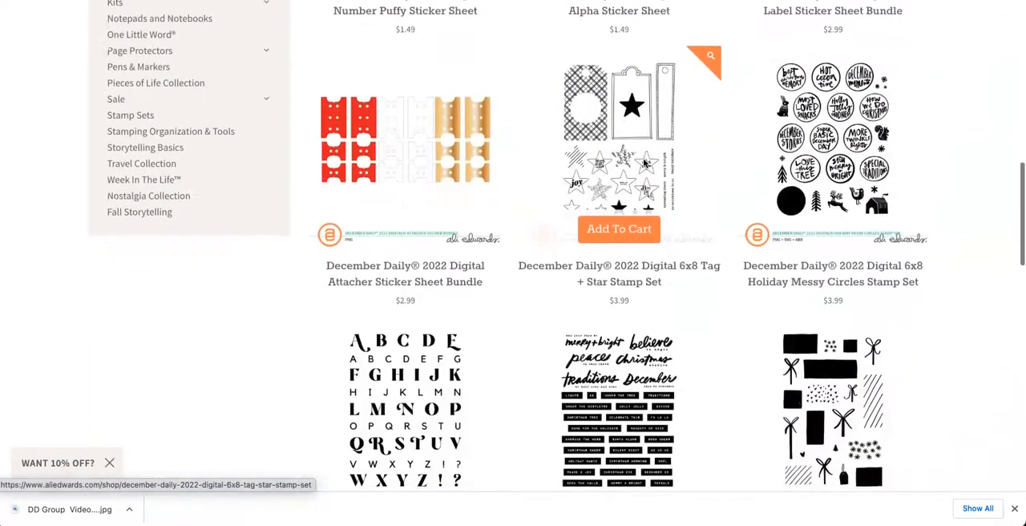
scroll("down", 3)
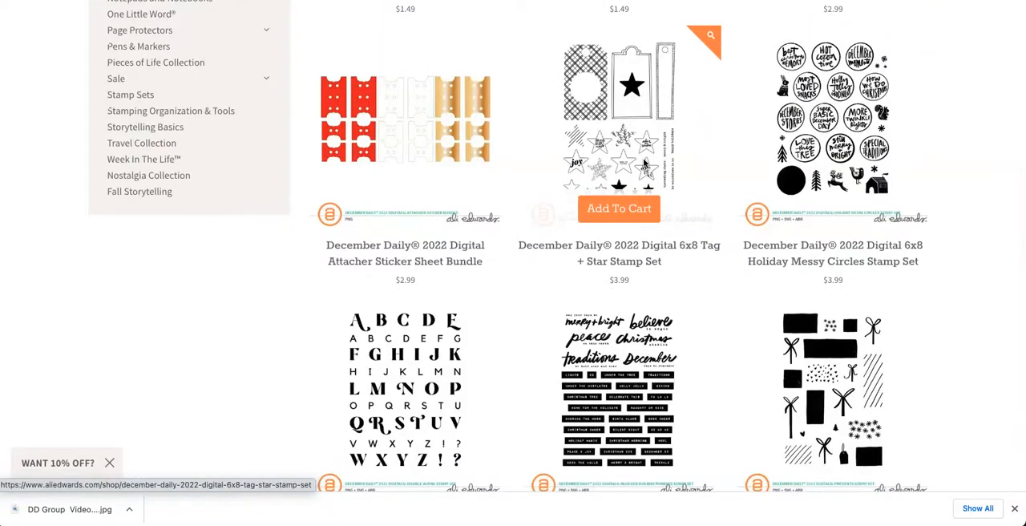
scroll("down", 3)
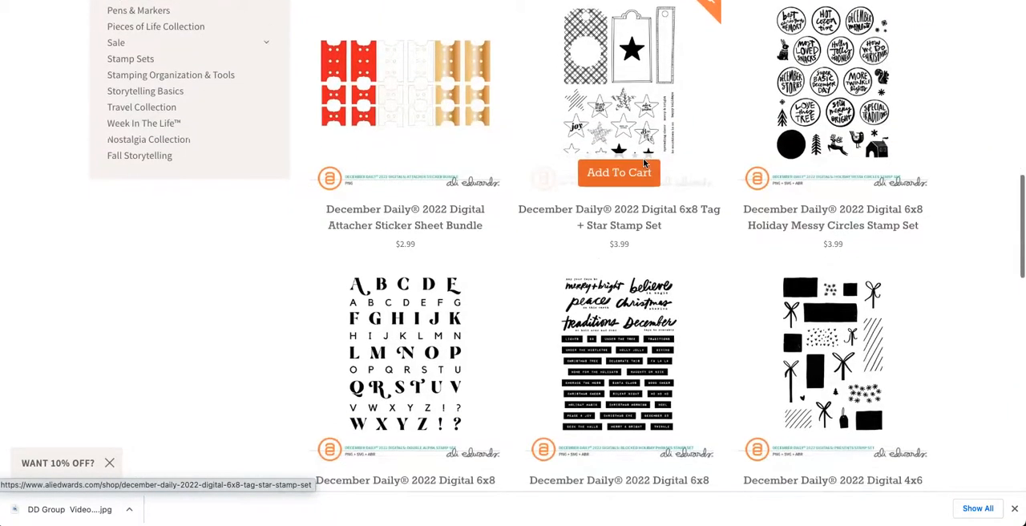
scroll("down", 3)
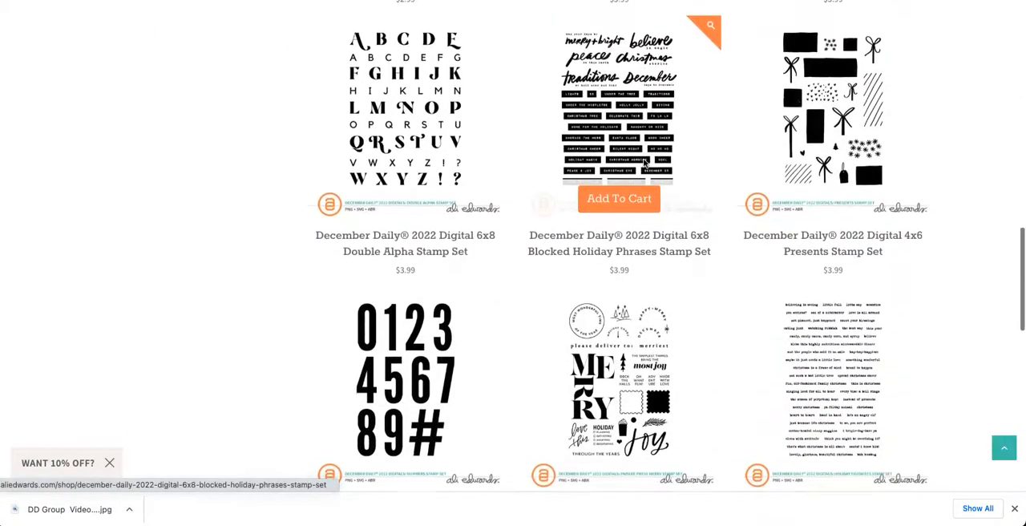
scroll("down", 3)
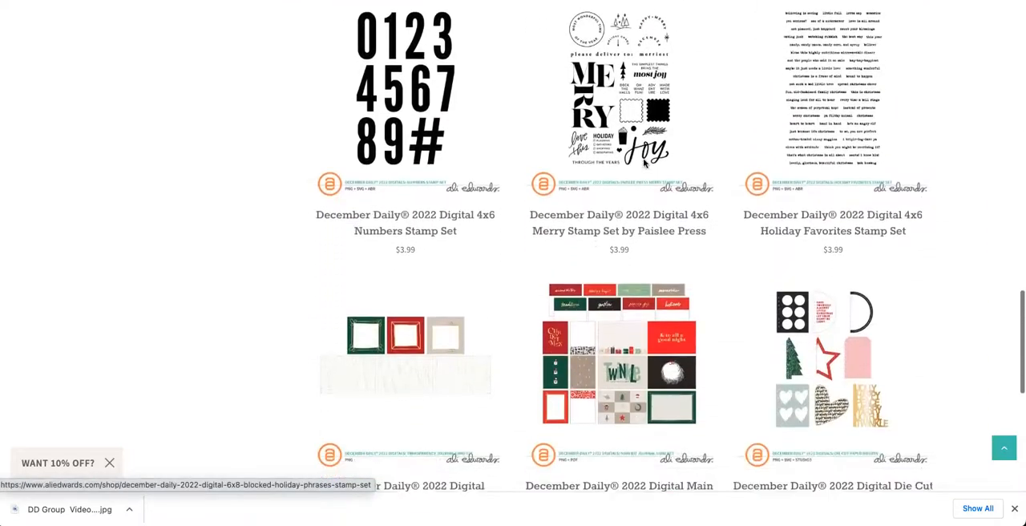
scroll("down", 3)
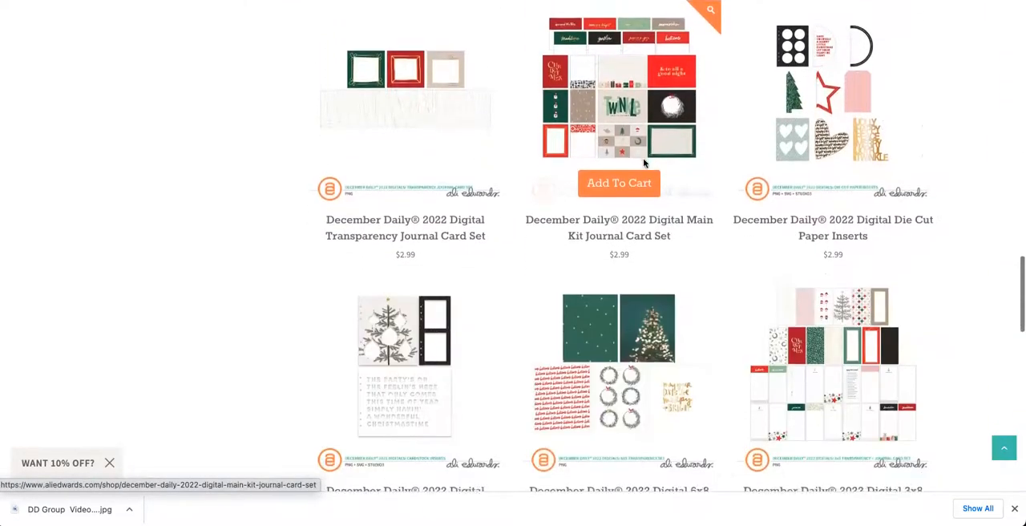
scroll("down", 3)
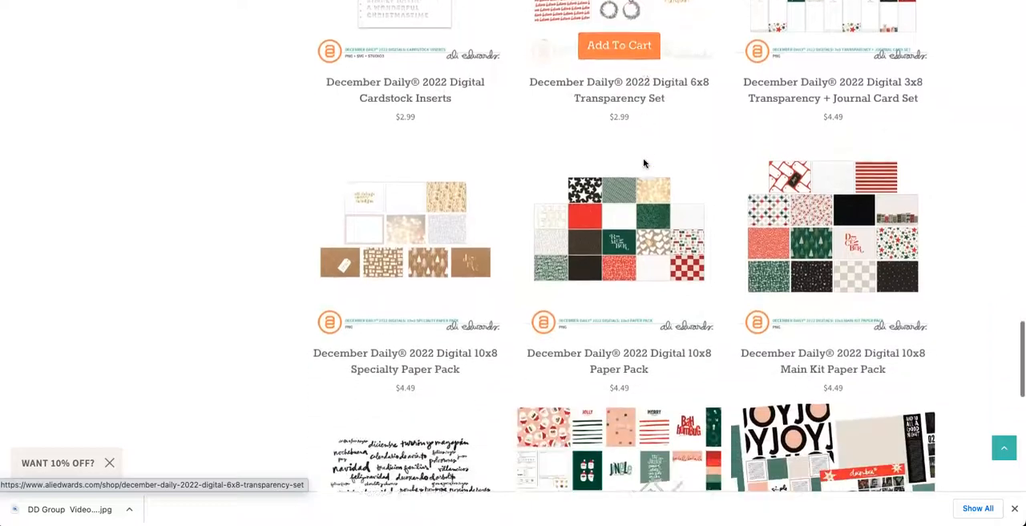
scroll("down", 3)
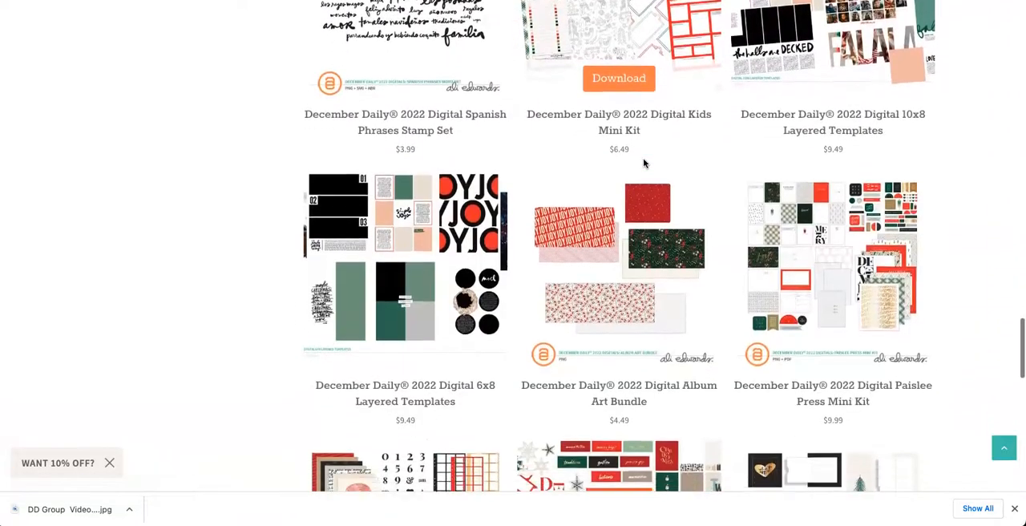
scroll("down", 3)
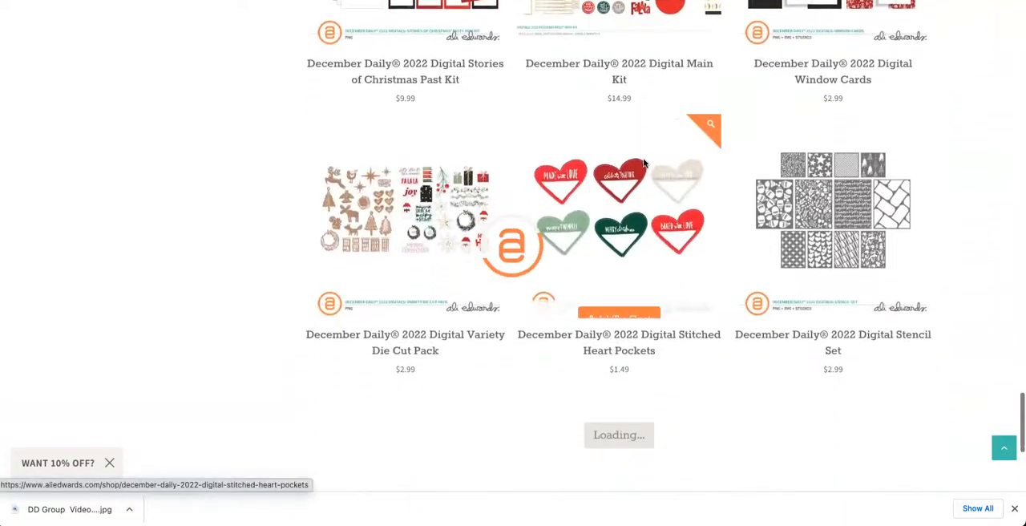
scroll("down", 3)
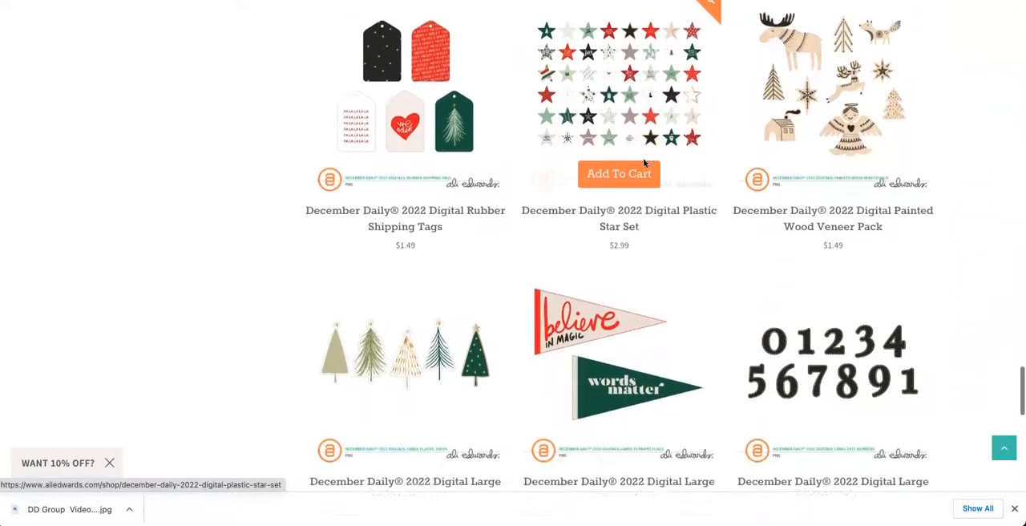
scroll("down", 3)
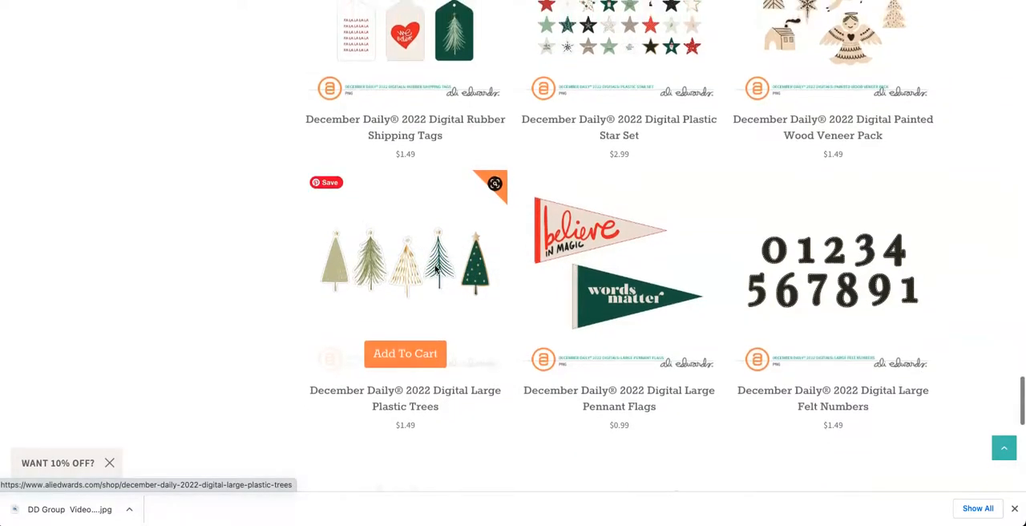
Scroll to the $1.49 Digital Large Plastic Trees listing with Add To Cart showing.
scroll("down", 3)
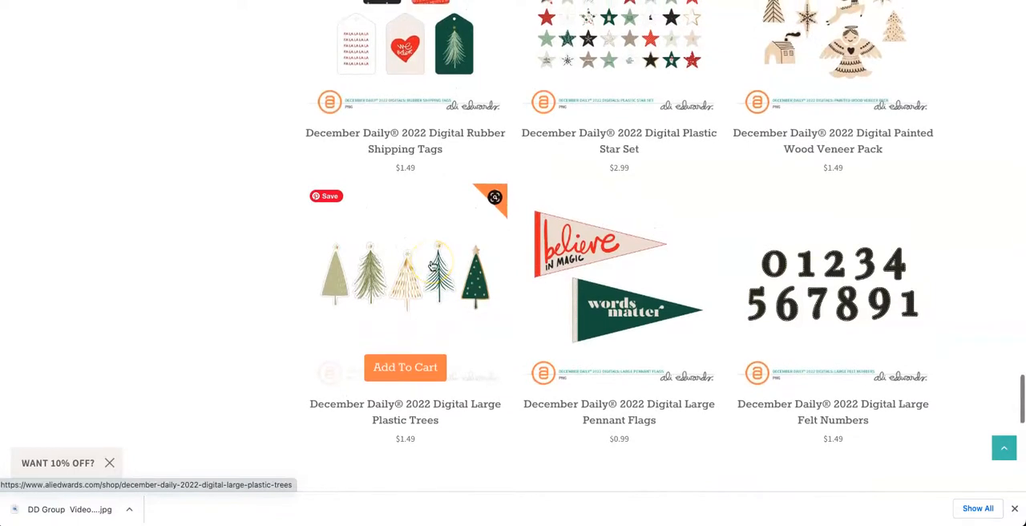
mouse_move(287, 283)
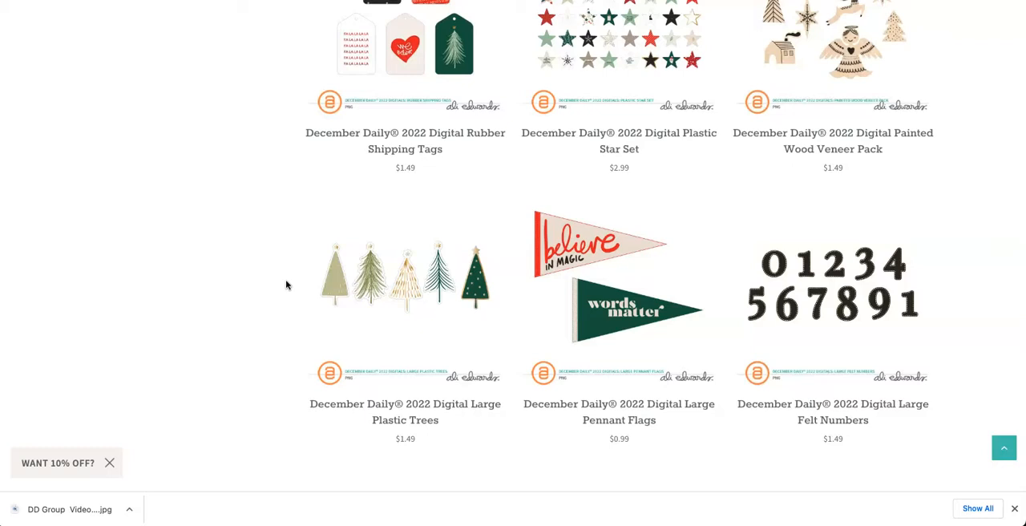
Scroll past the 2021 December Daily items to the $9.99 2020 Digital Main Kit.
scroll("down", 3)
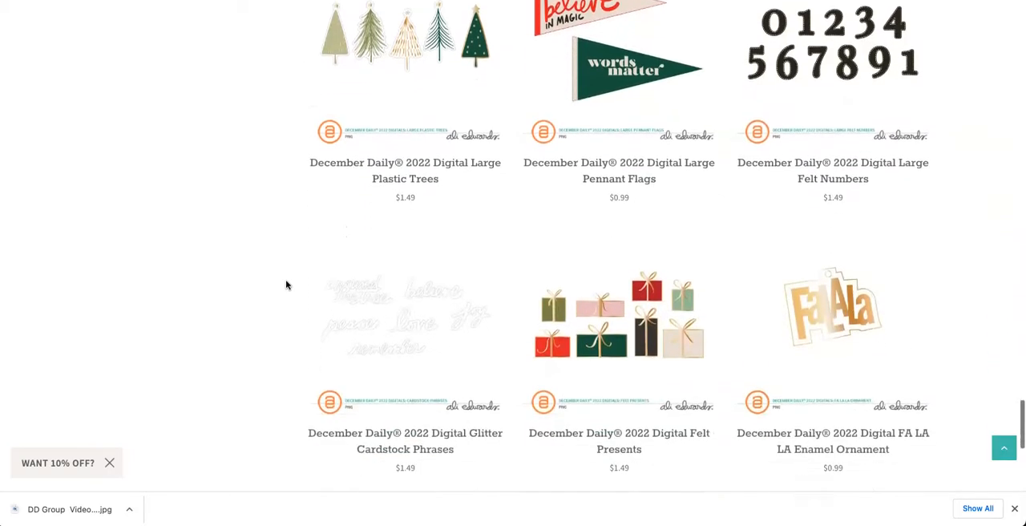
scroll("down", 3)
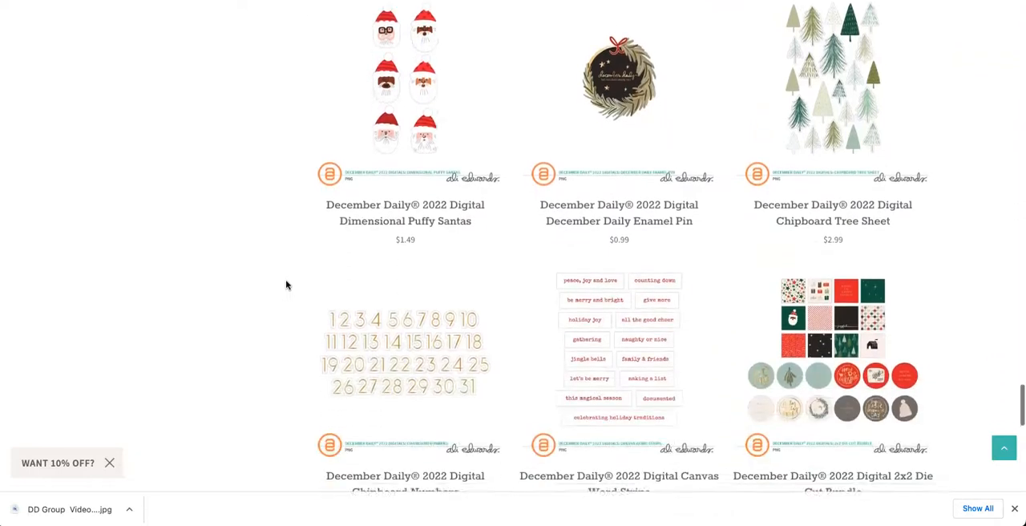
scroll("down", 3)
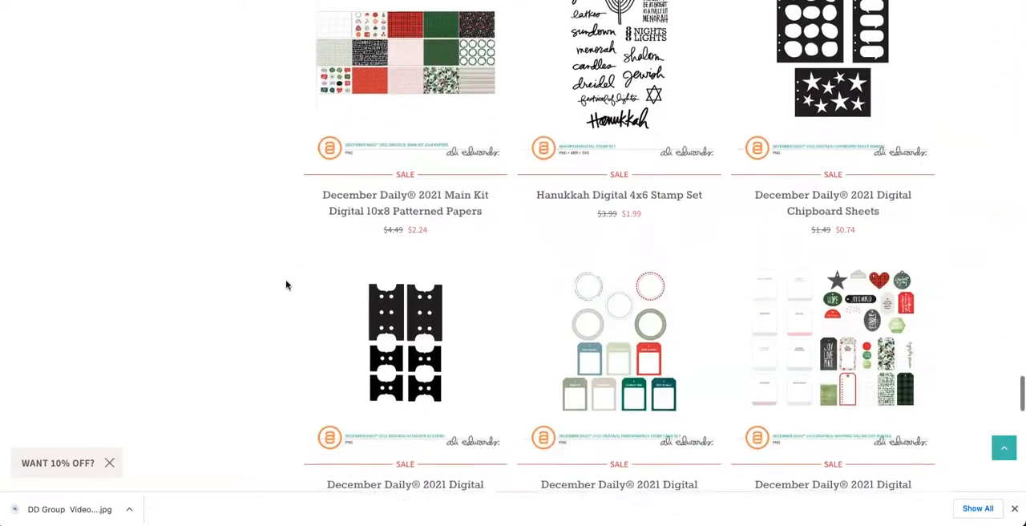
scroll("down", 3)
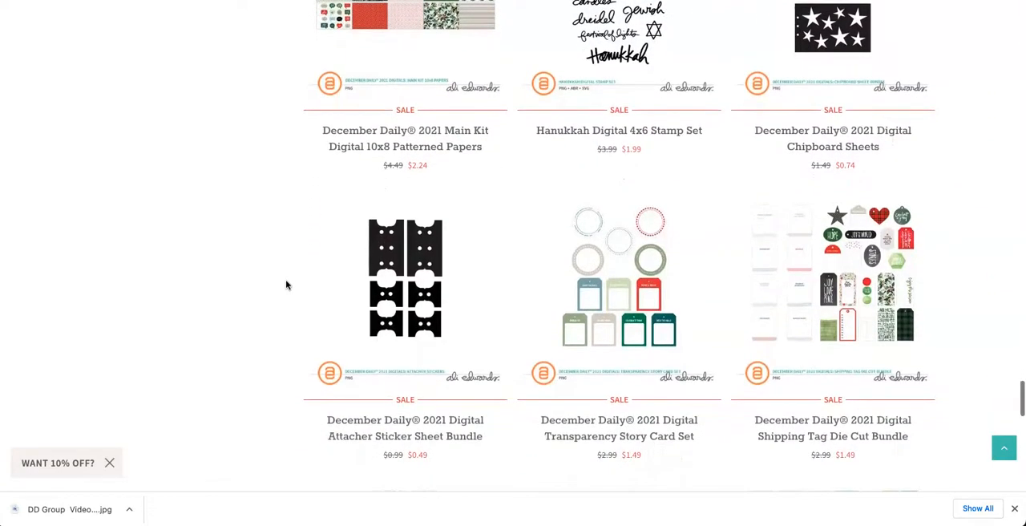
scroll("down", 3)
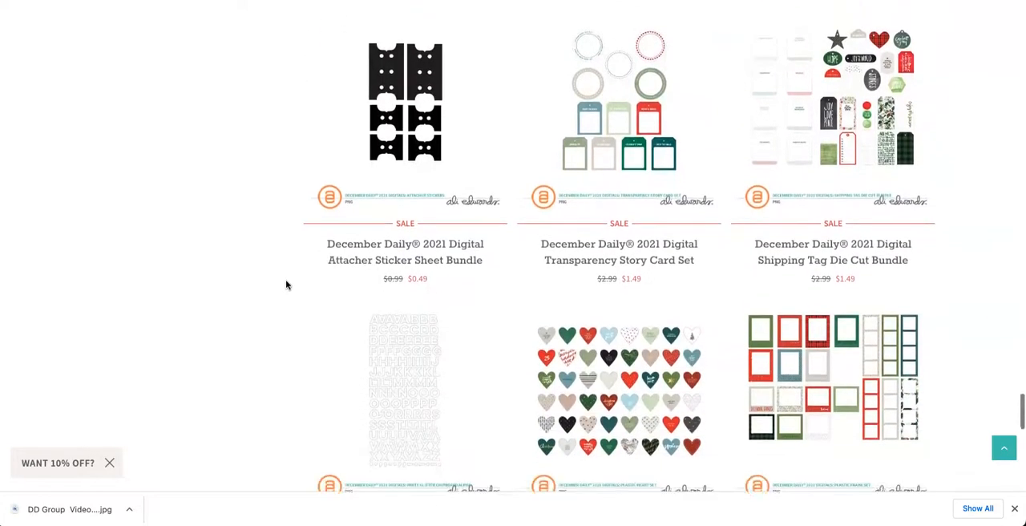
scroll("down", 3)
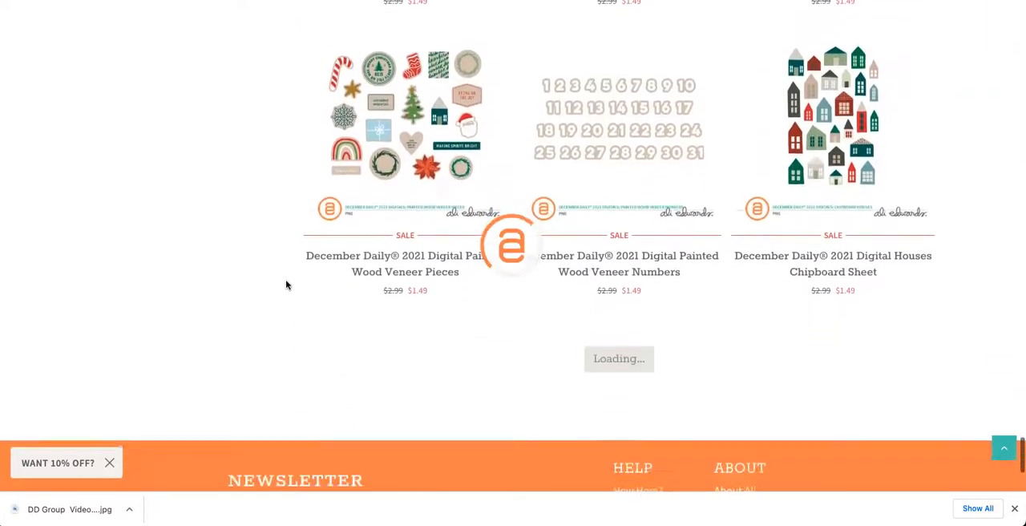
scroll("down", 3)
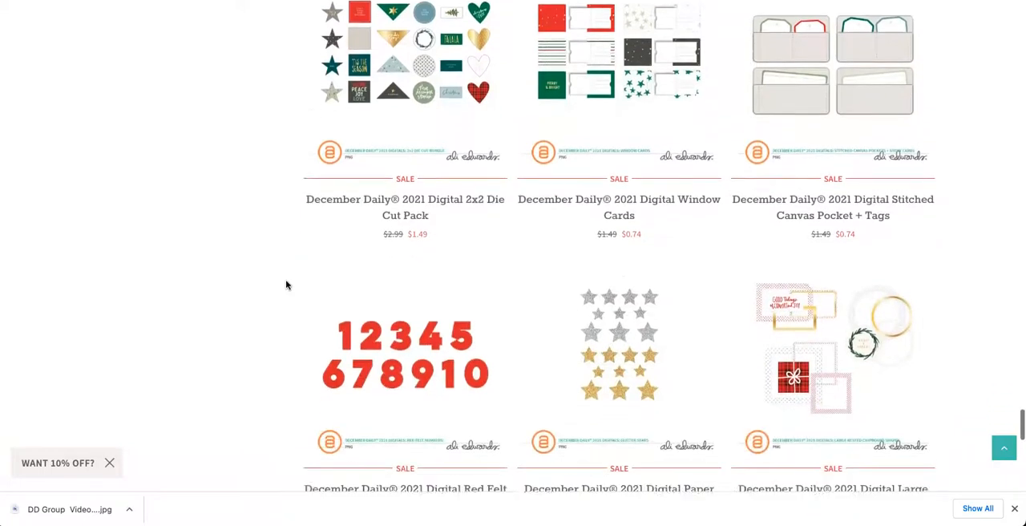
scroll("down", 3)
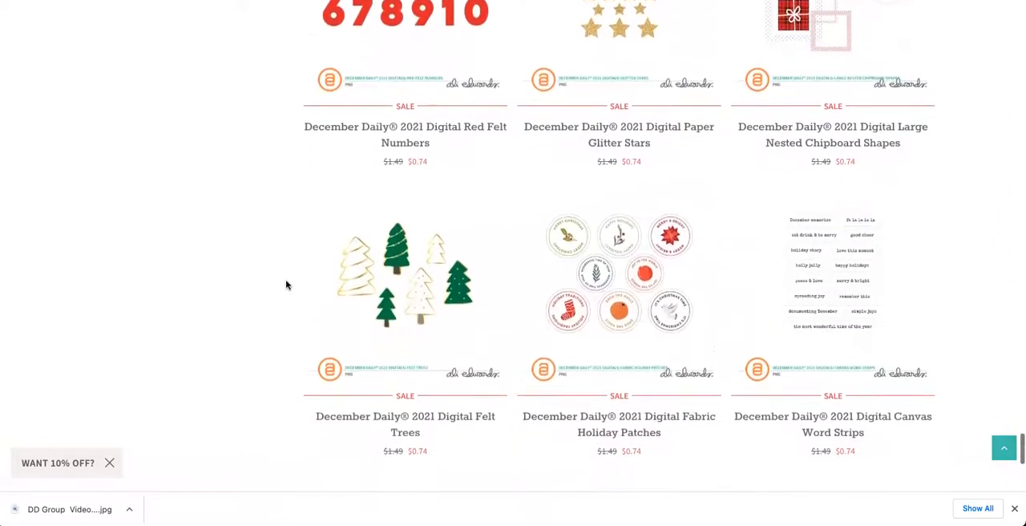
scroll("down", 3)
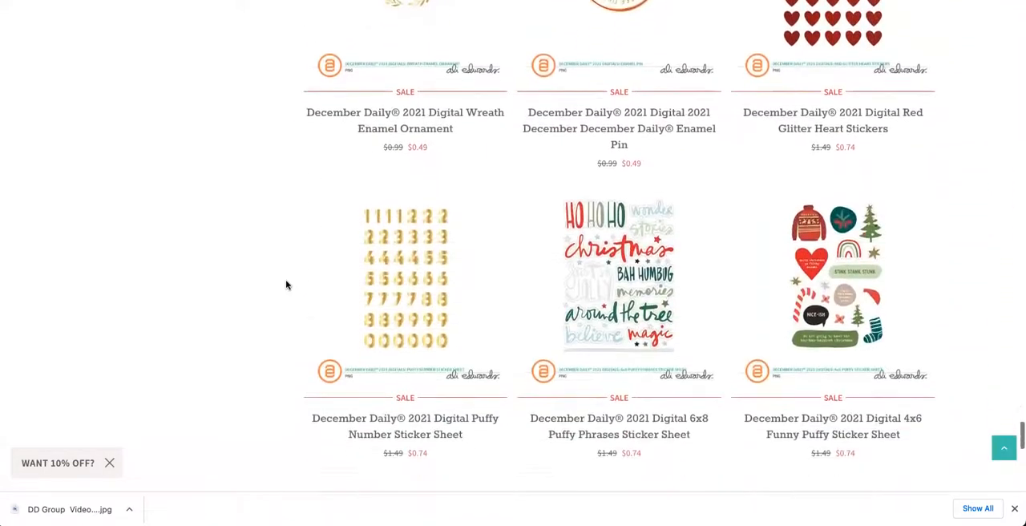
scroll("down", 3)
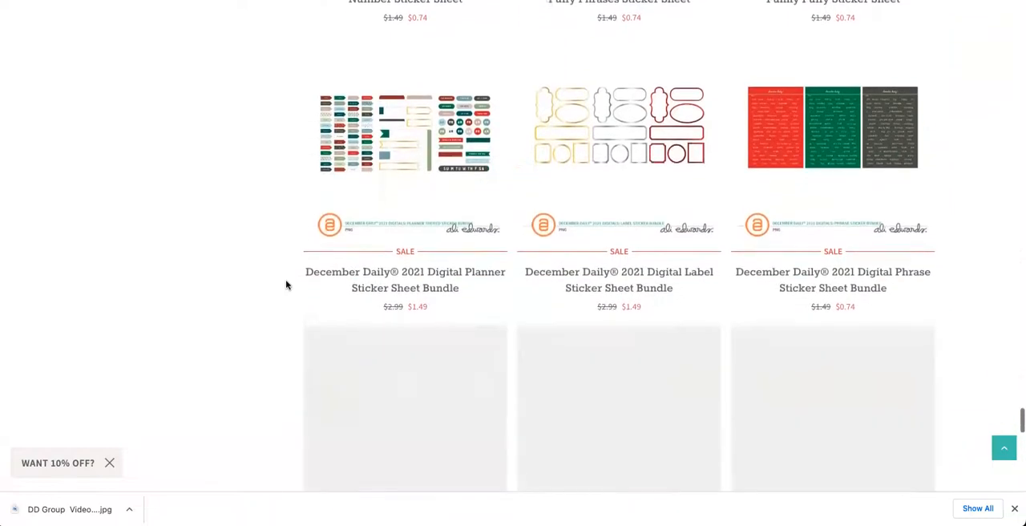
scroll("down", 3)
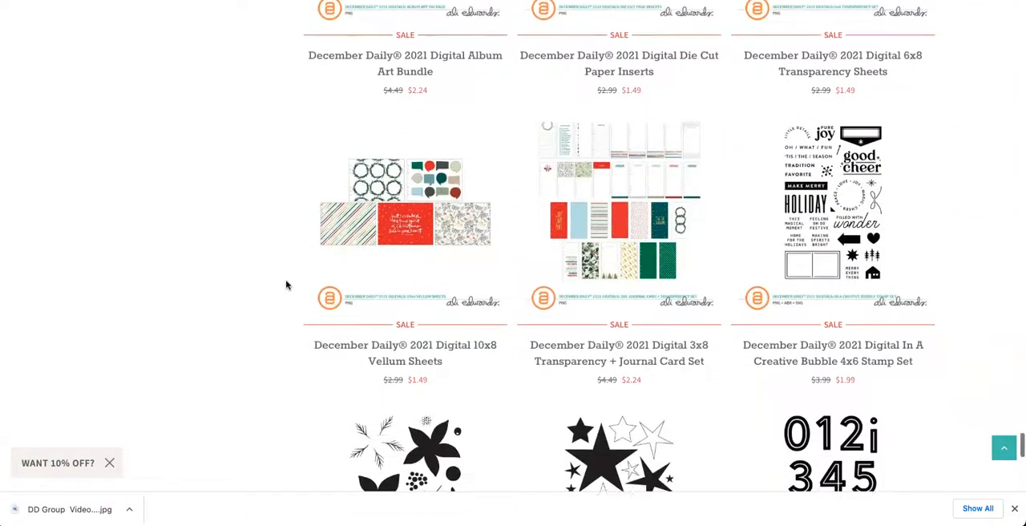
scroll("down", 3)
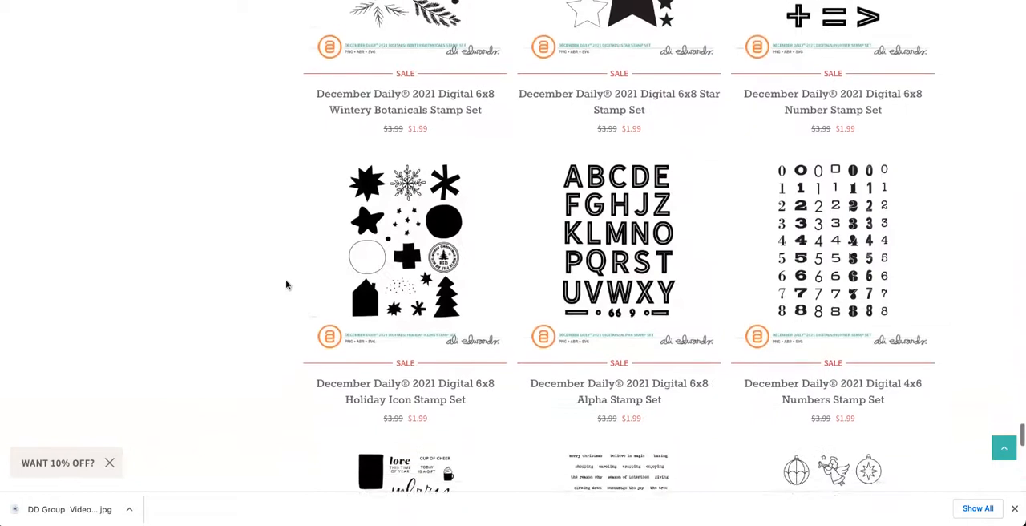
scroll("down", 3)
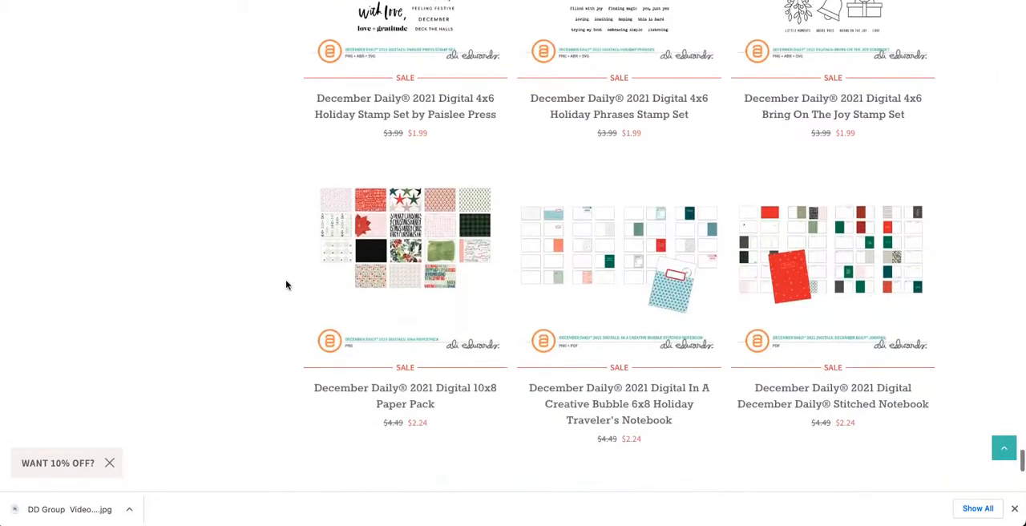
scroll("down", 3)
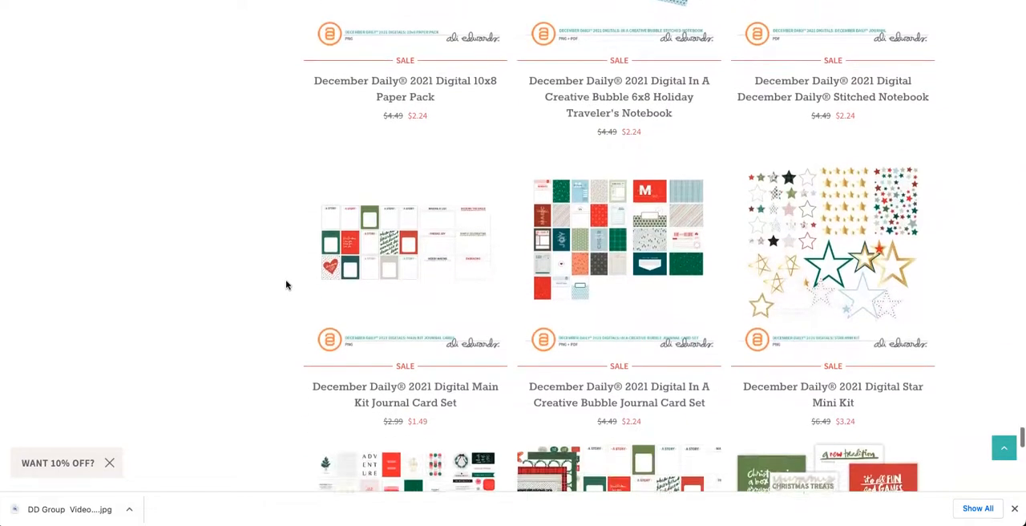
scroll("down", 3)
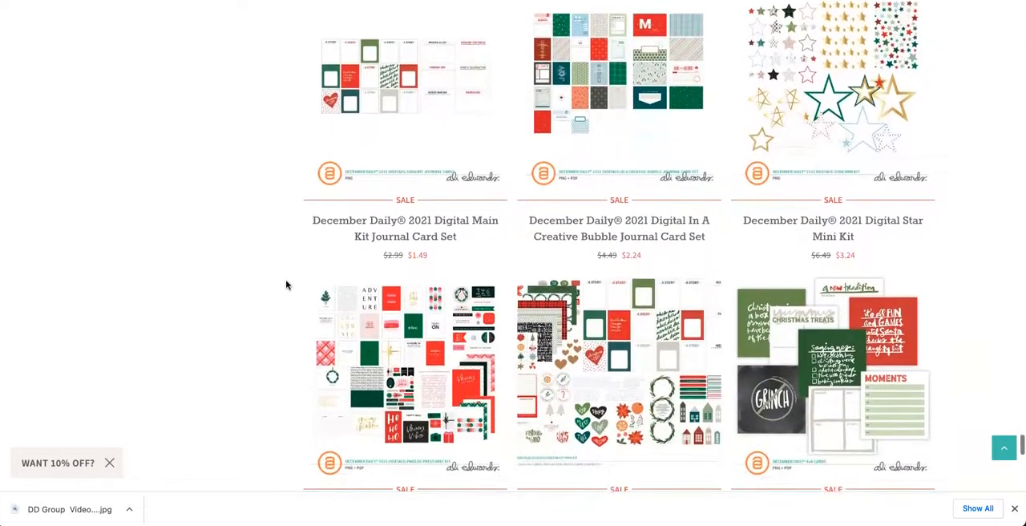
scroll("down", 3)
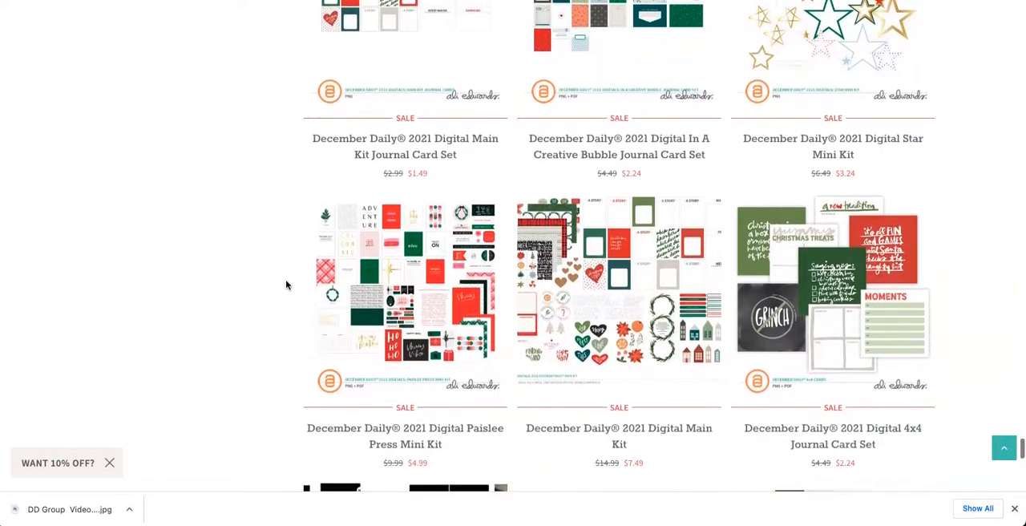
scroll("down", 3)
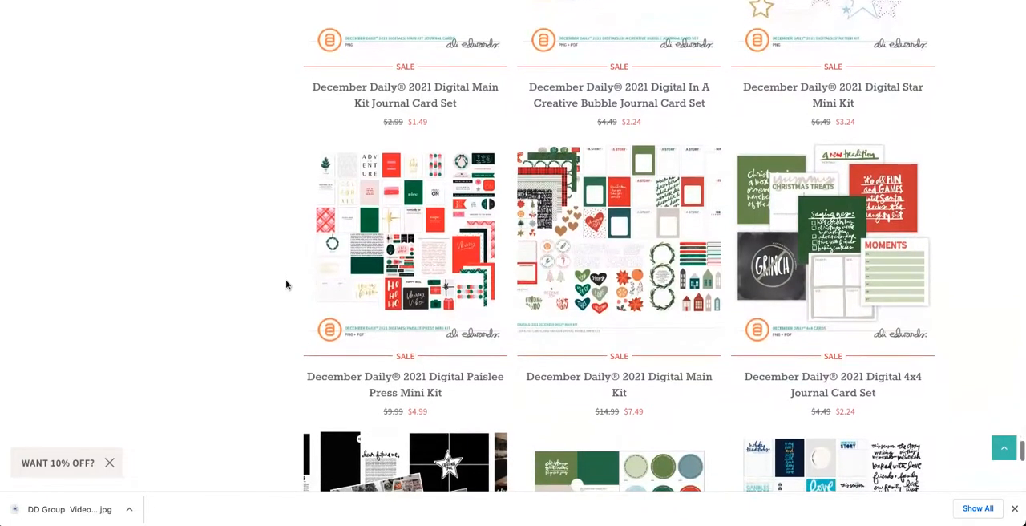
mouse_move(651, 394)
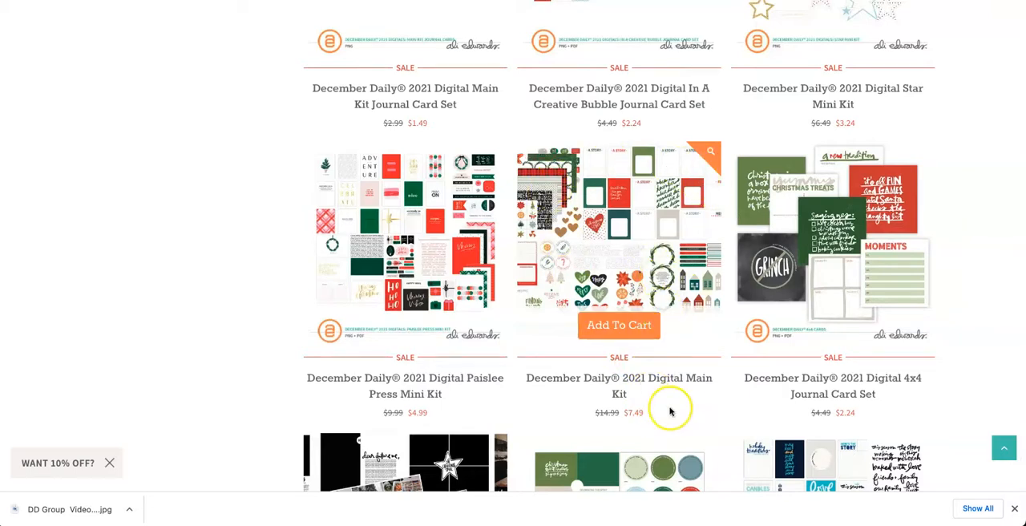
scroll("down", 3)
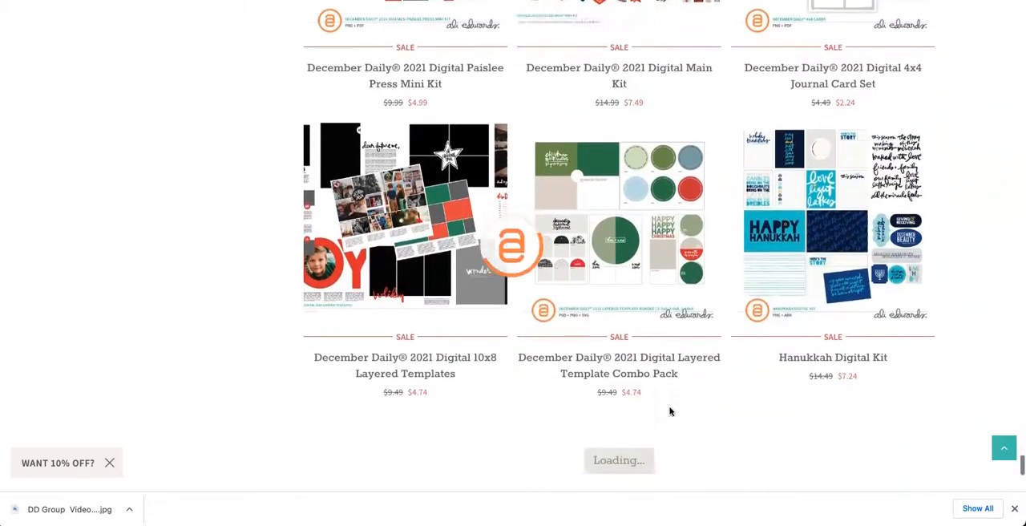
scroll("down", 3)
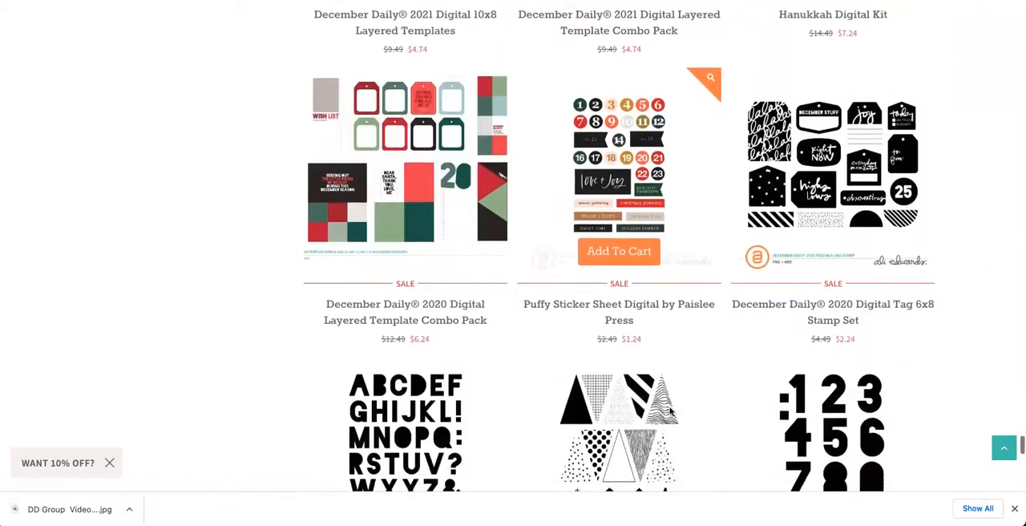
scroll("down", 3)
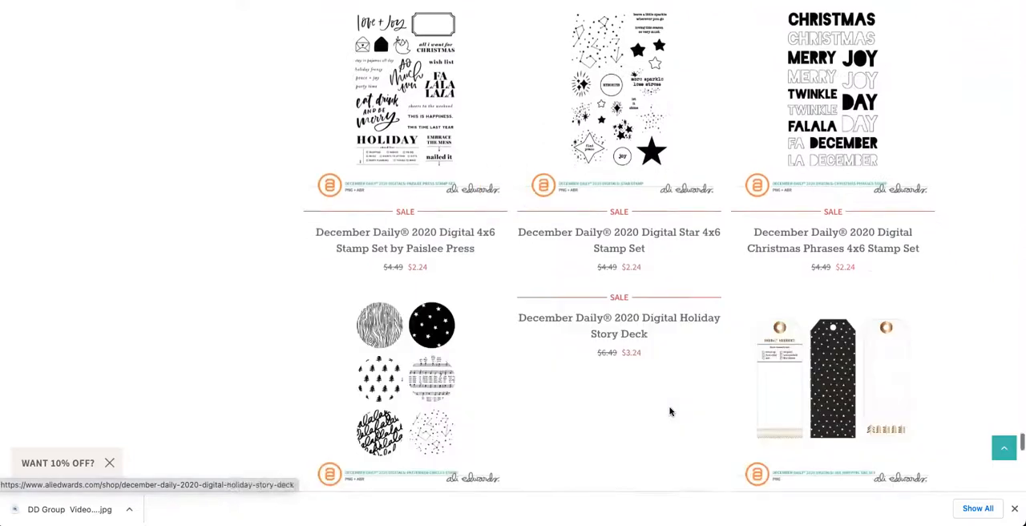
scroll("down", 3)
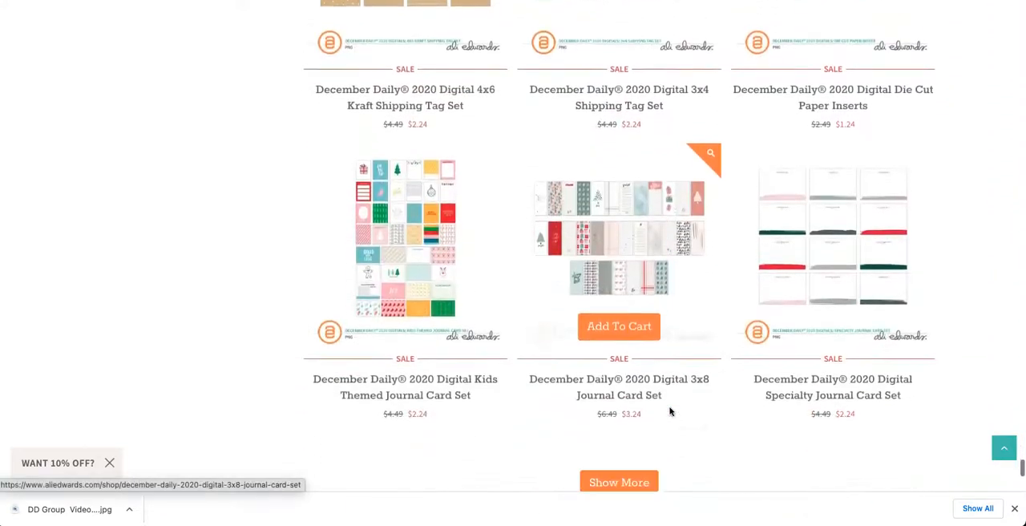
scroll("down", 3)
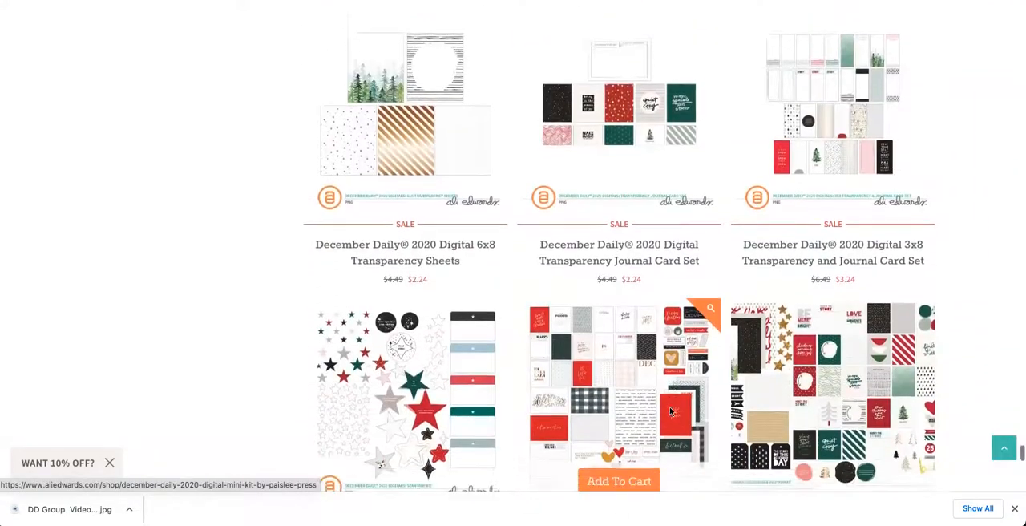
scroll("down", 3)
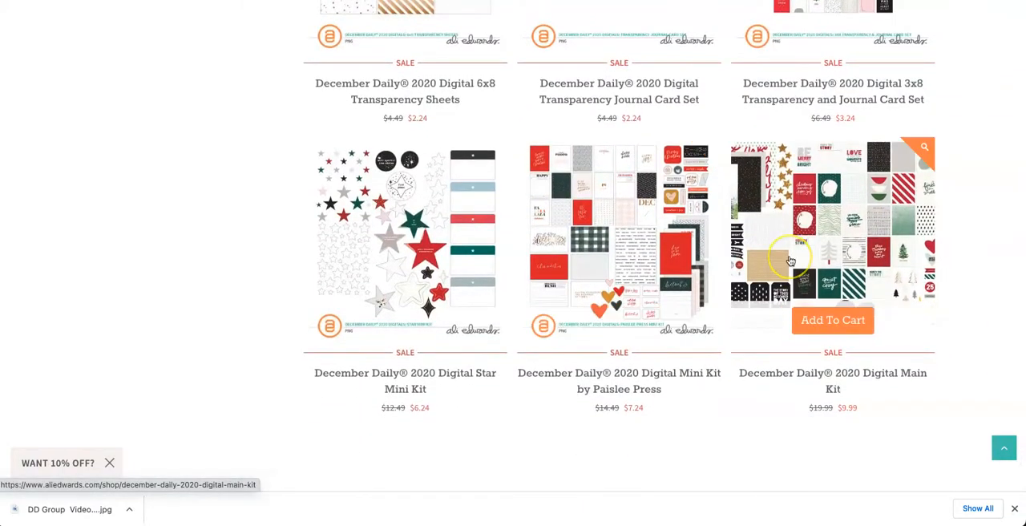
mouse_move(725, 295)
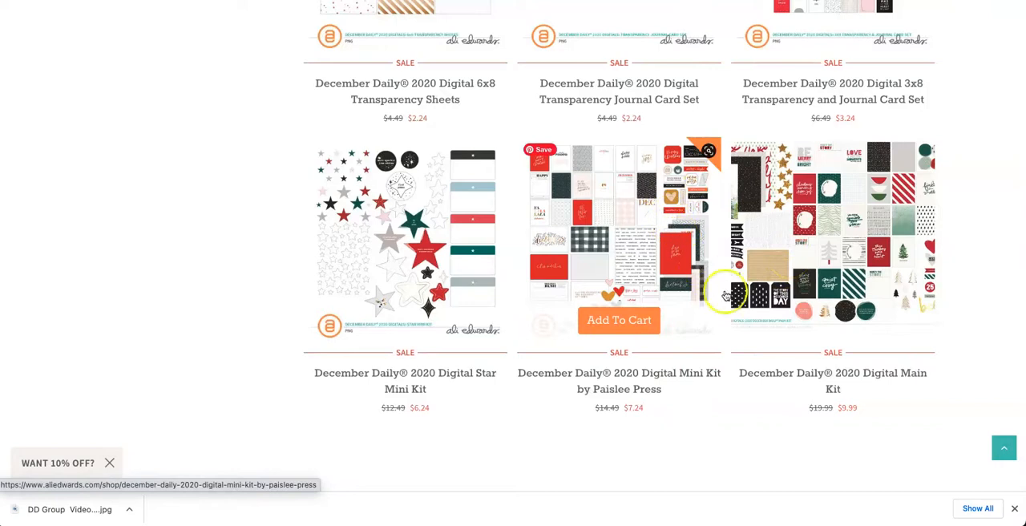
mouse_move(617, 231)
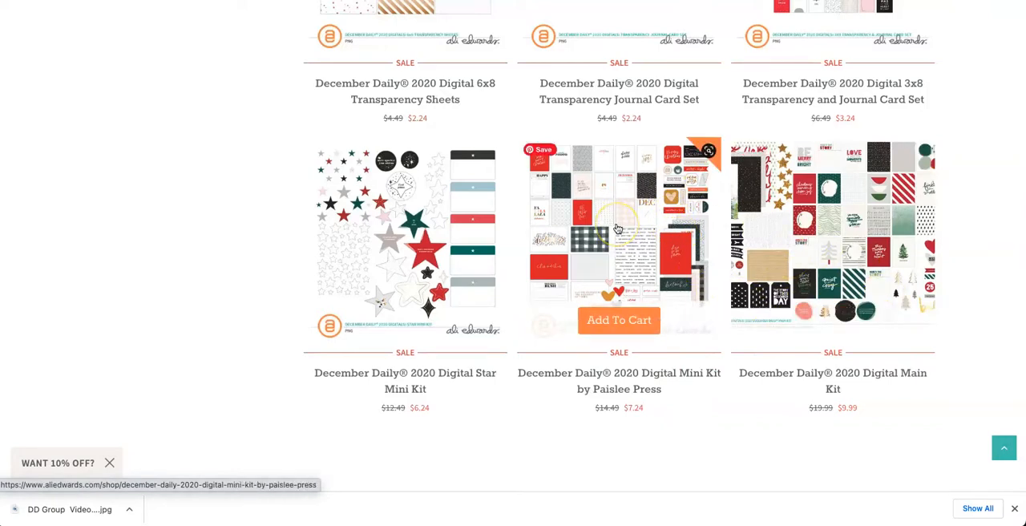
mouse_move(963, 257)
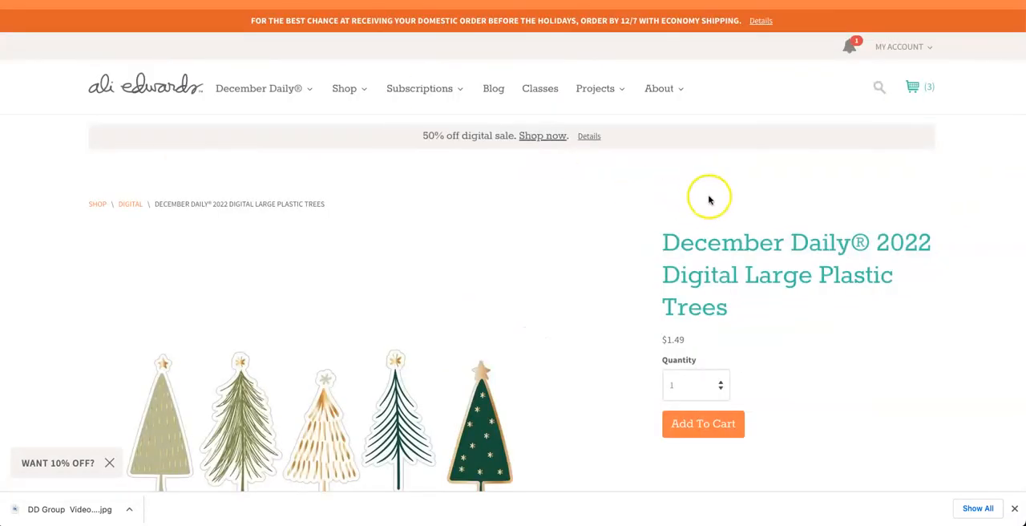
Scroll further down the Ali Edwards shop listing.
scroll("down", 3)
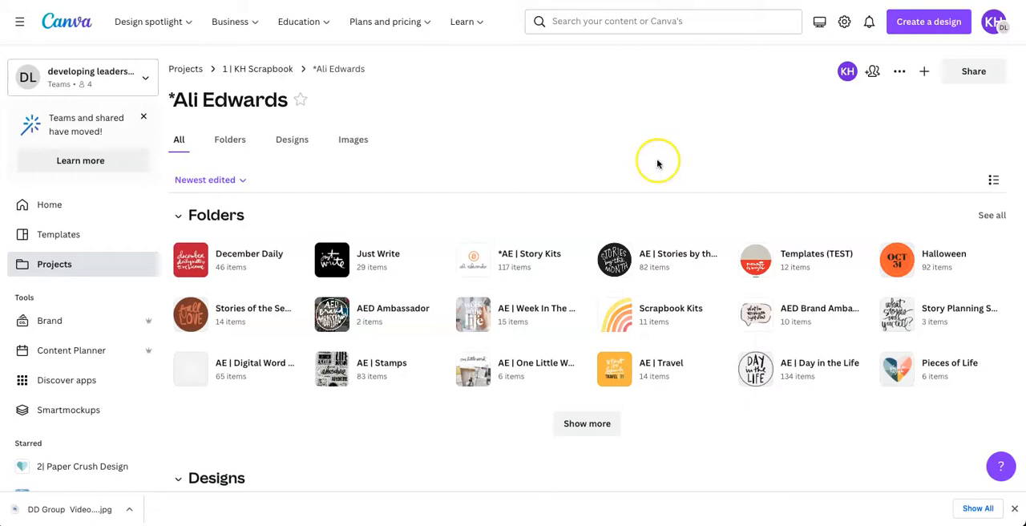
mouse_move(924, 71)
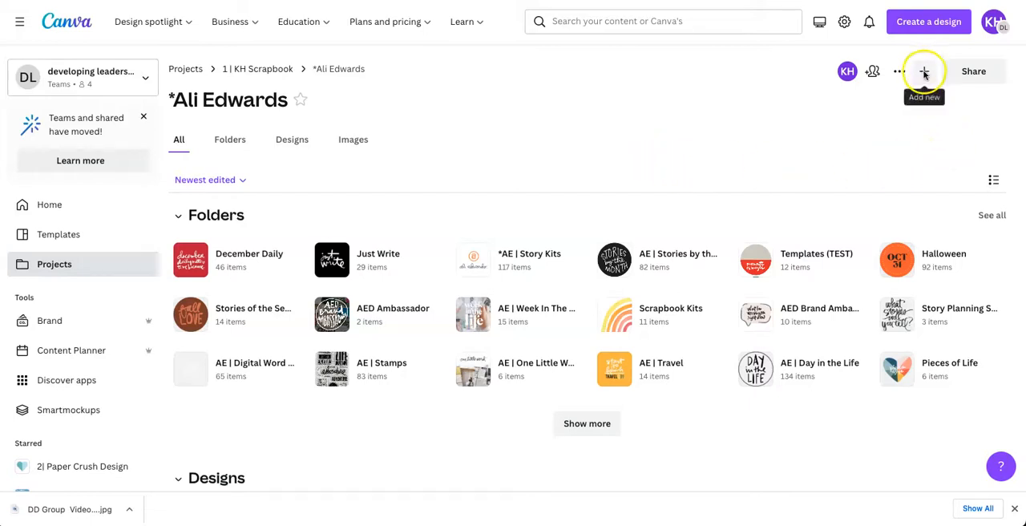
Open the Add new menu in the Ali Edwards projects folder.
left_click(923, 71)
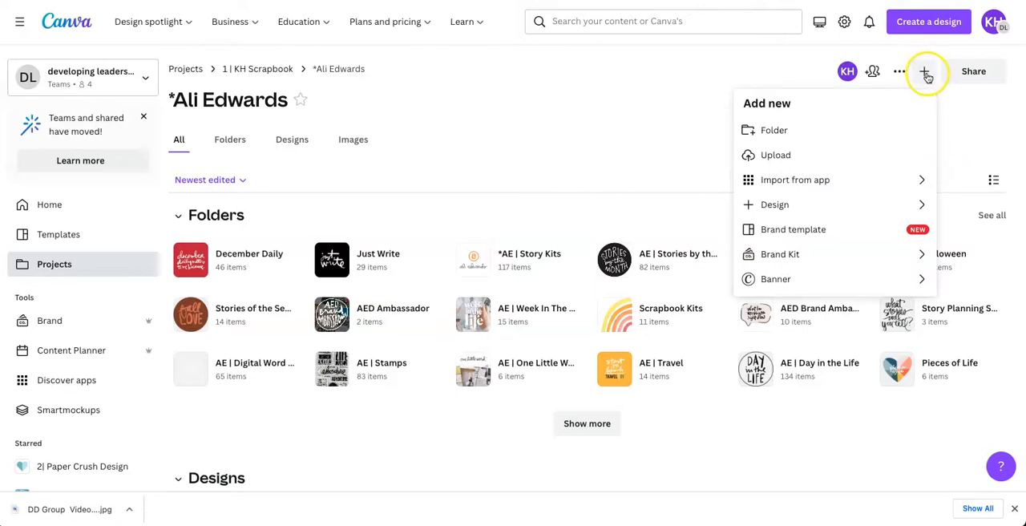
mouse_move(926, 72)
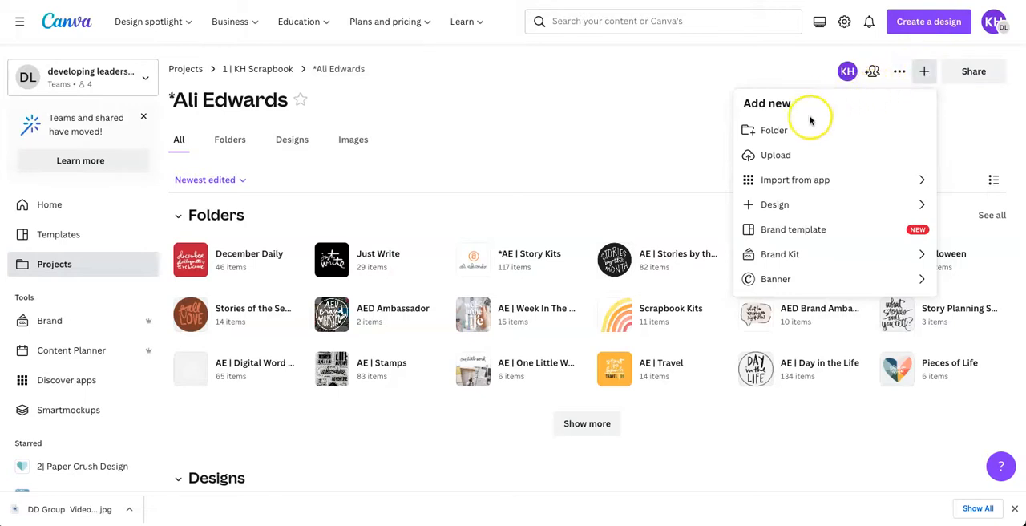
mouse_move(794, 204)
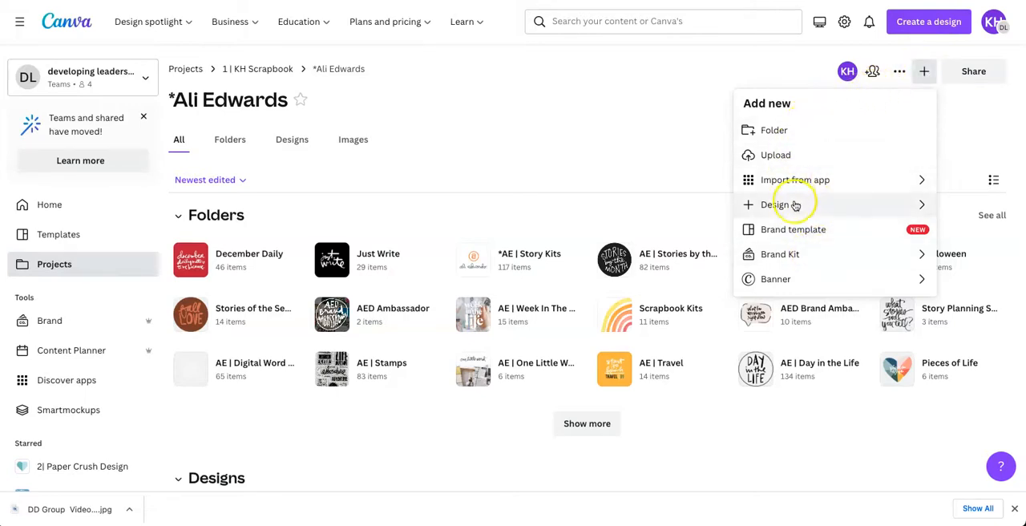
mouse_move(794, 205)
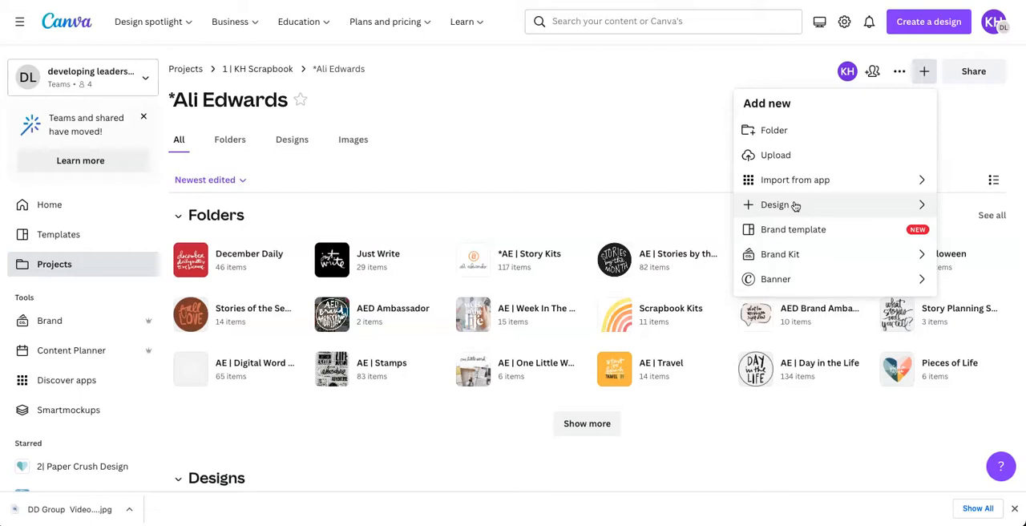
mouse_move(784, 189)
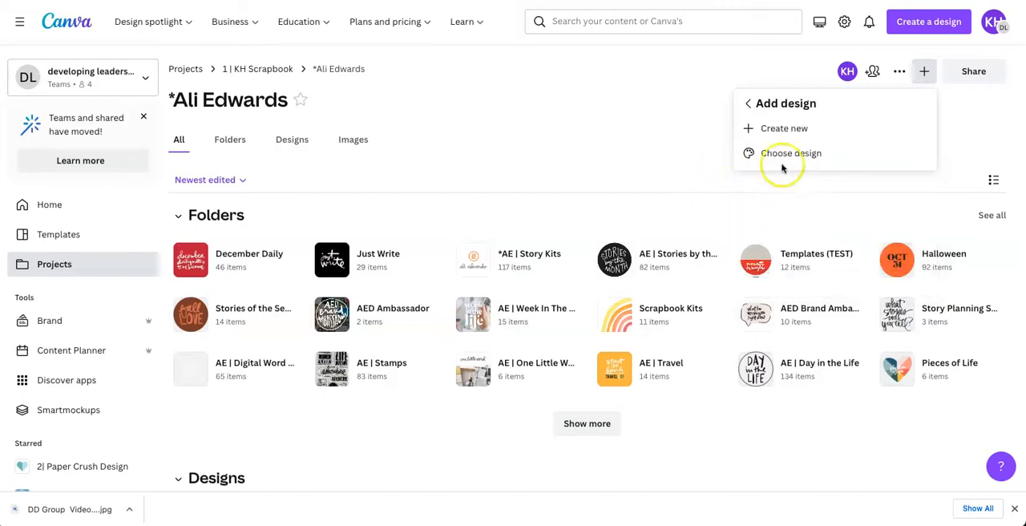
Create a custom-size blank design of 11 × 8.5 inches.
left_click(784, 128)
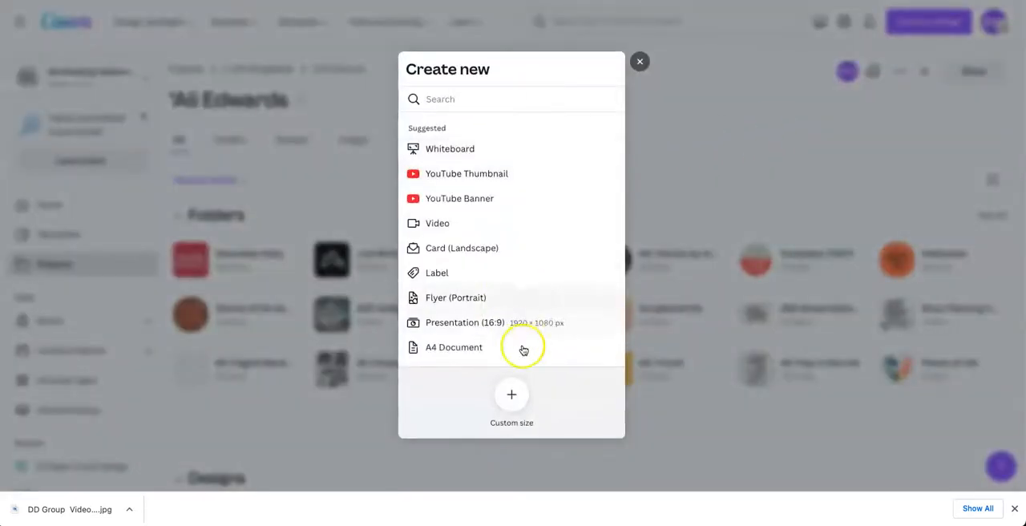
mouse_move(511, 394)
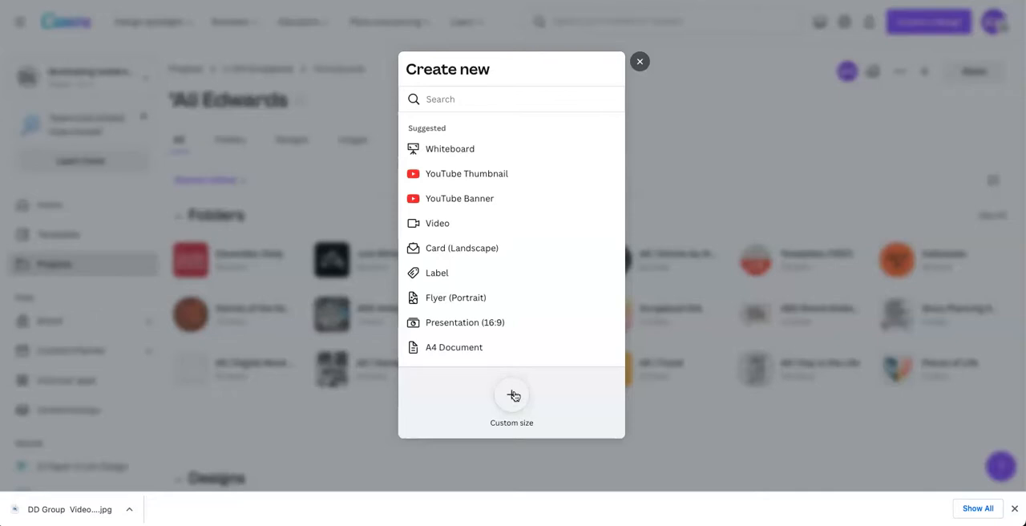
left_click(511, 401)
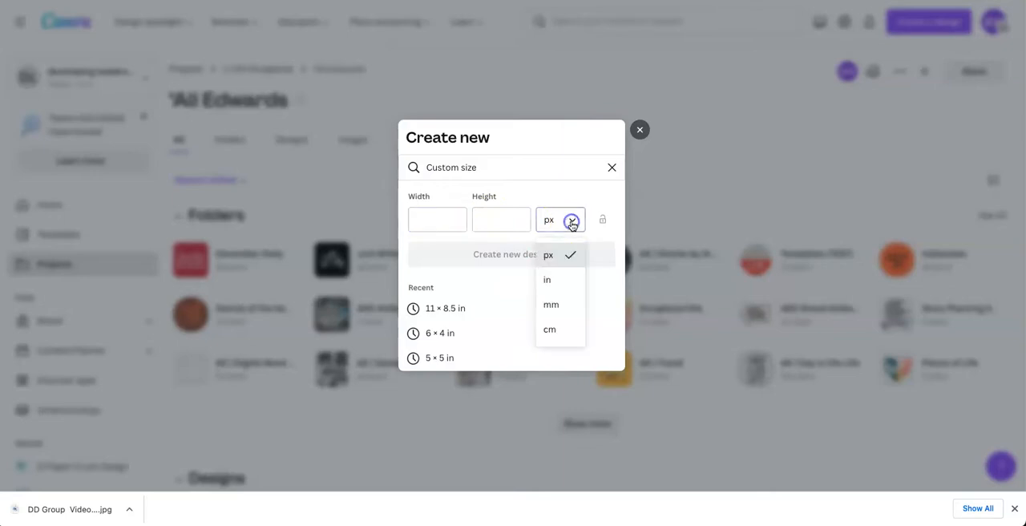
left_click(547, 280)
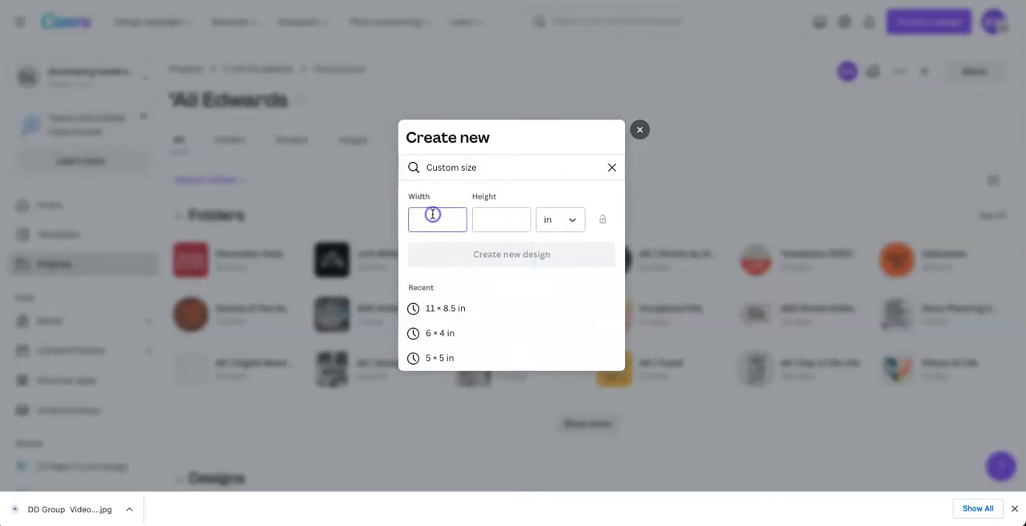
type("1")
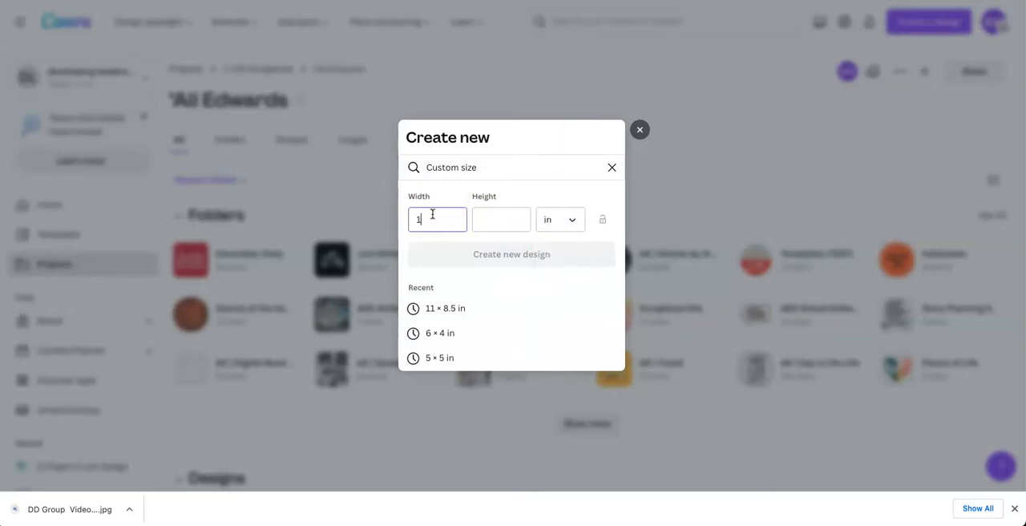
left_click(500, 220)
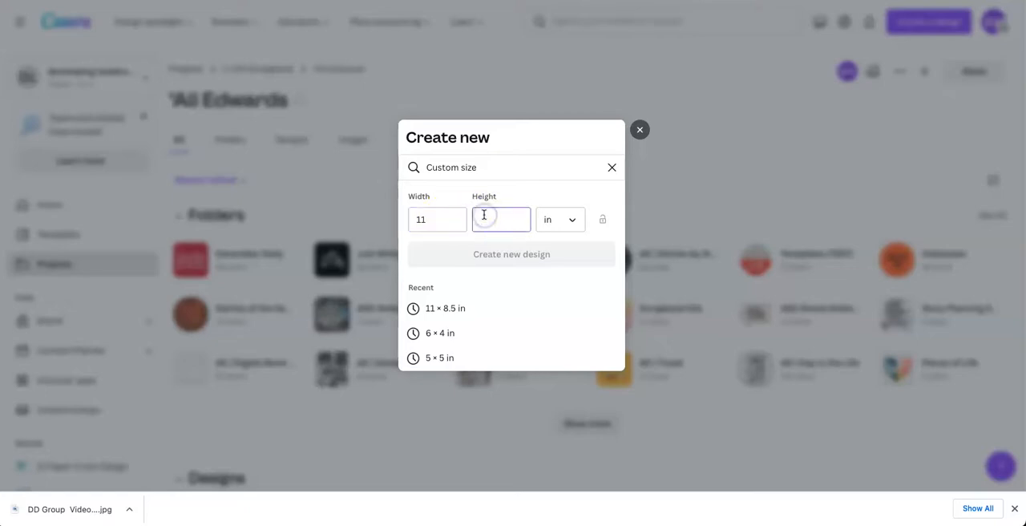
type("8.5")
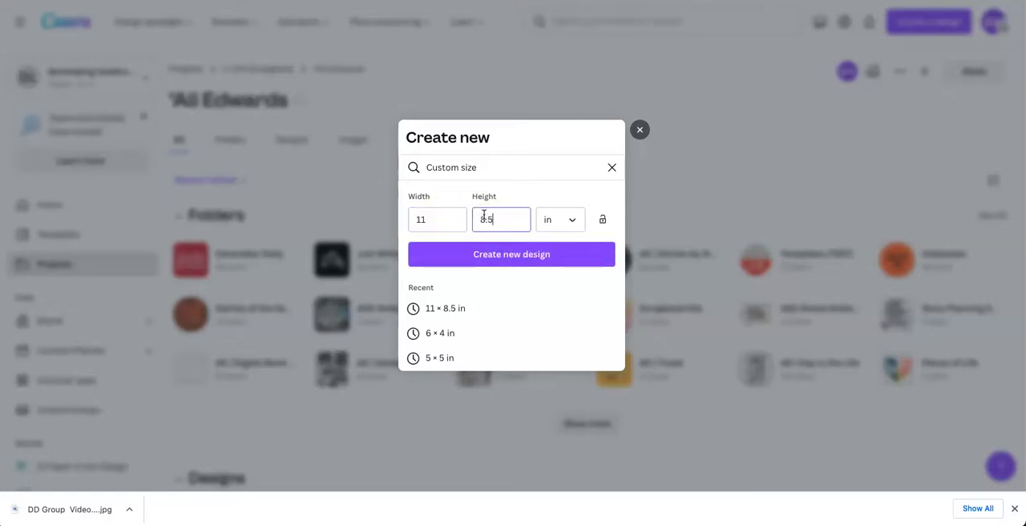
left_click(511, 255)
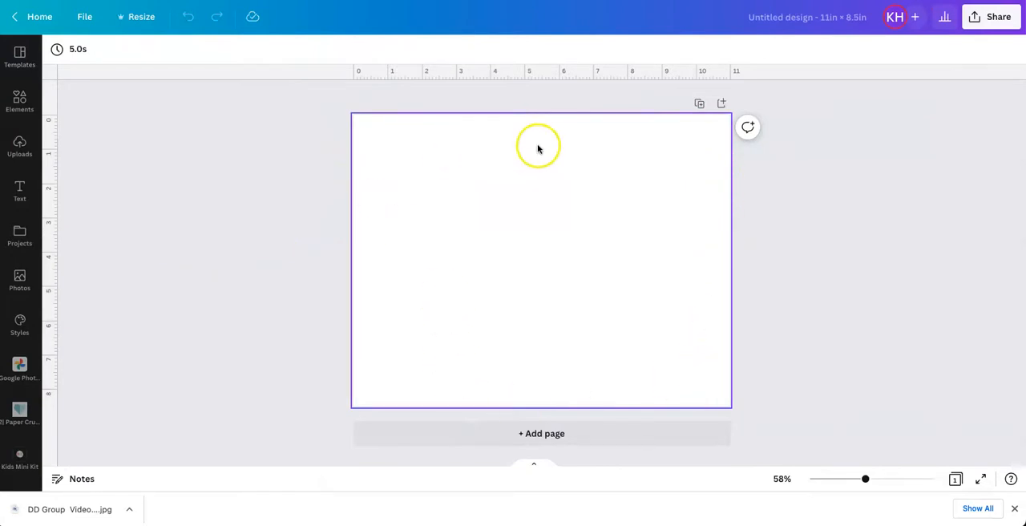
Rename the design 11X8.5 TREES and show the Uploads panel.
left_click(807, 17)
type("11X8.5 TREES")
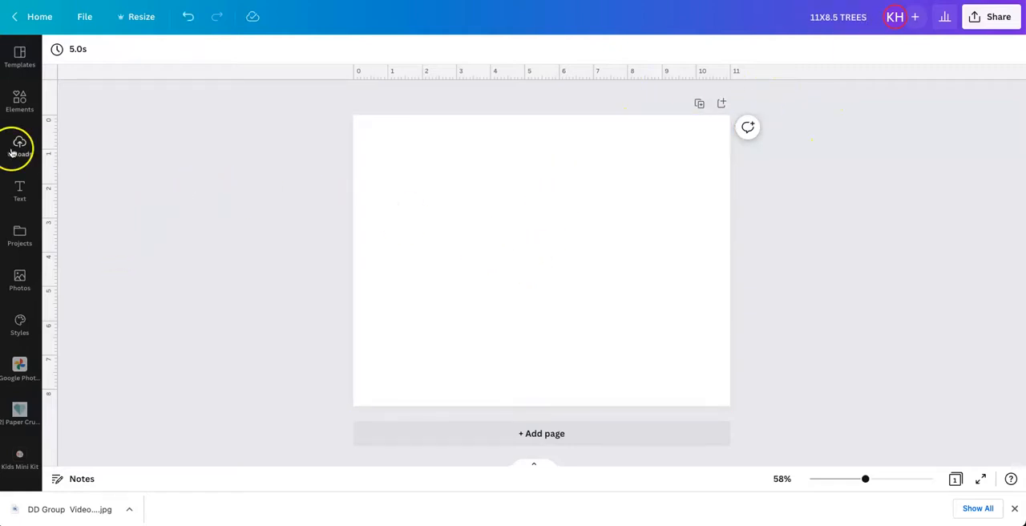
left_click(19, 148)
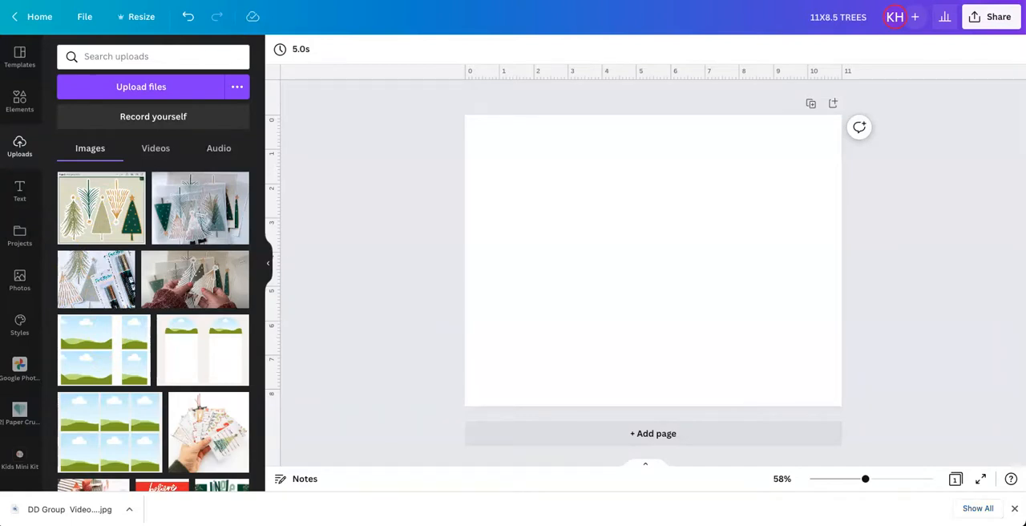
Select LargePlasticTree1–5.png in Finder's icon view for upload, skipping the gold foil versions.
left_click(141, 87)
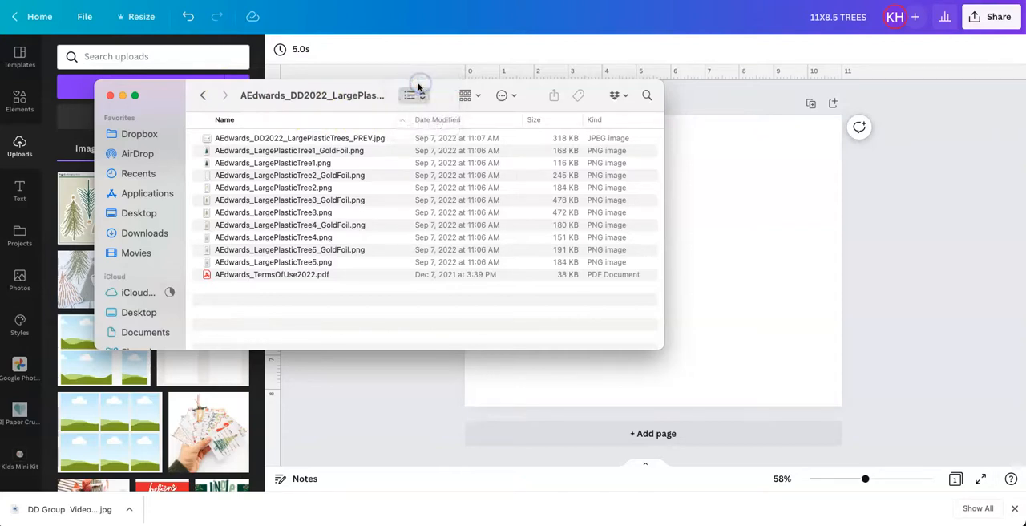
left_click(410, 96)
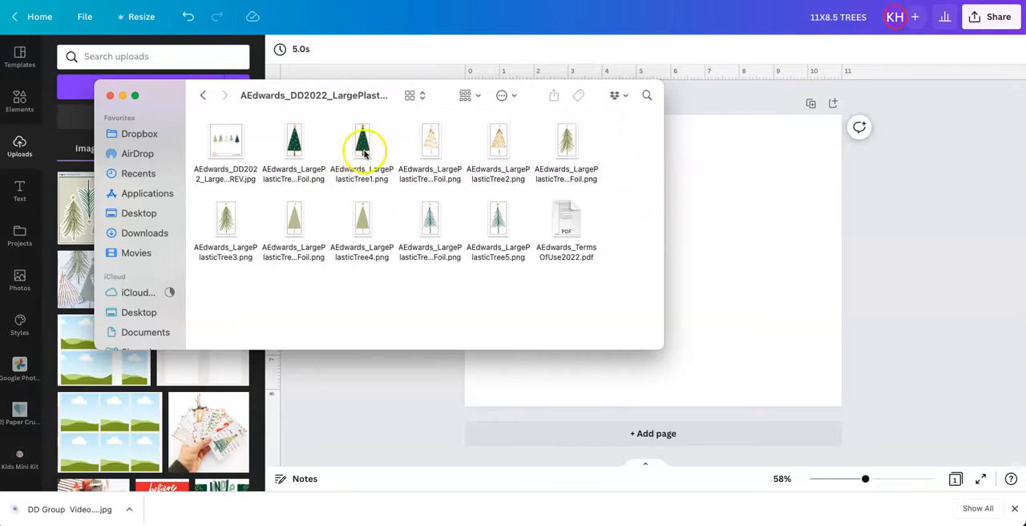
left_click(361, 142)
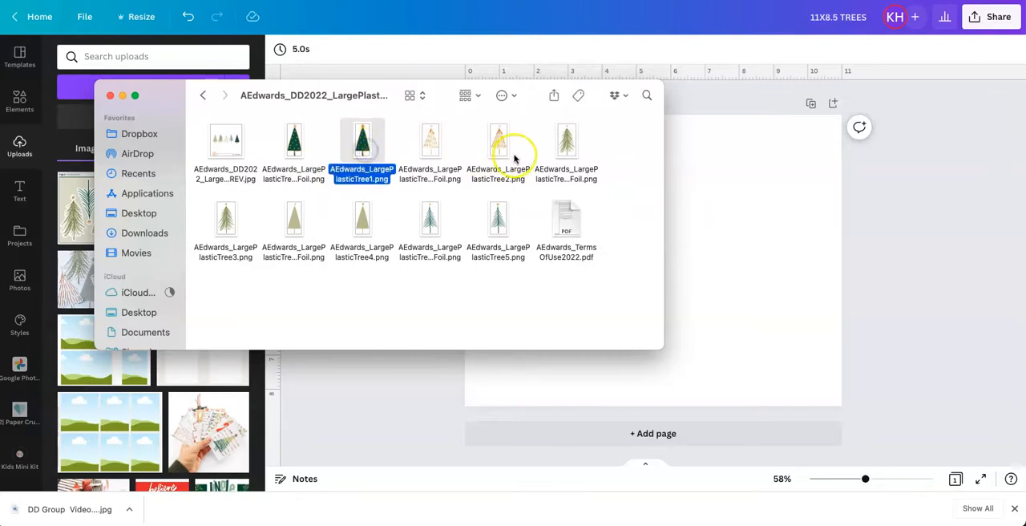
left_click(498, 141)
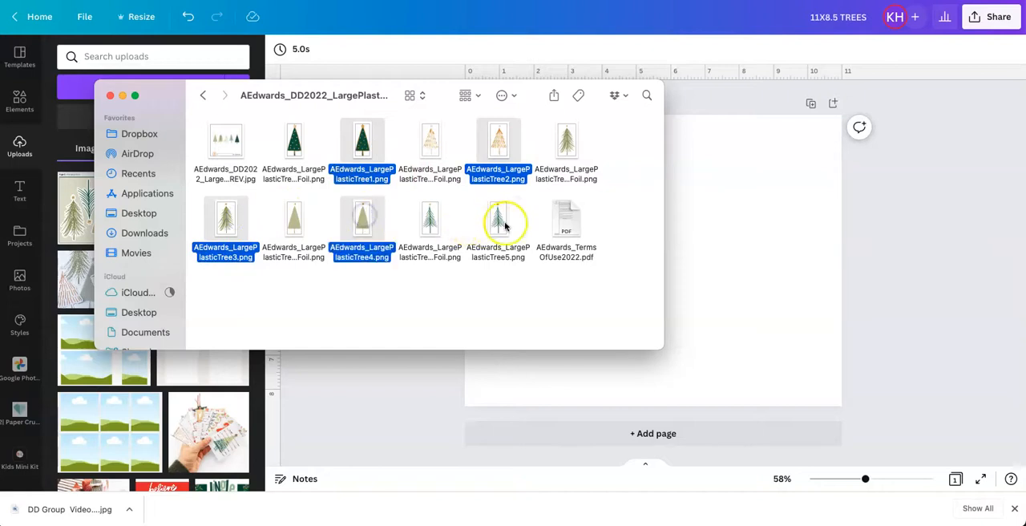
left_click(498, 218)
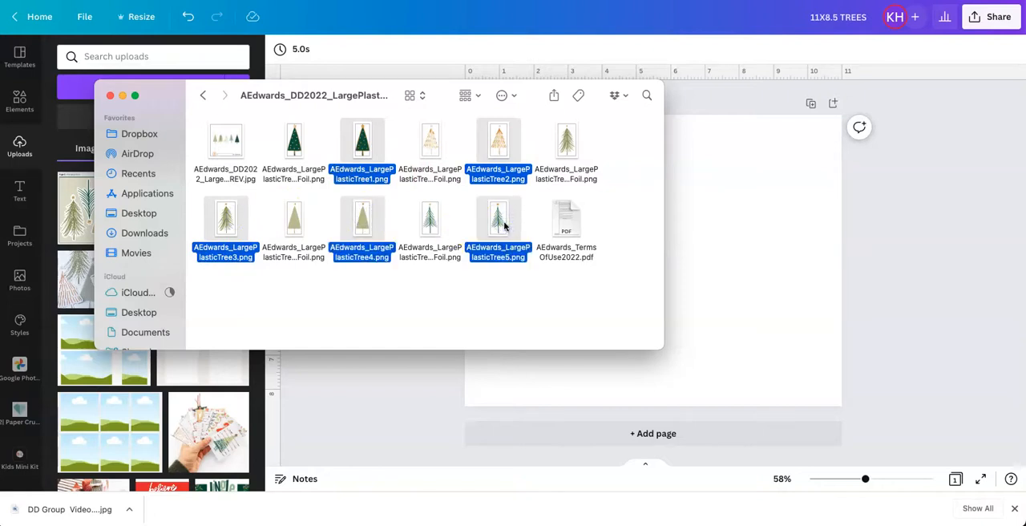
mouse_move(499, 219)
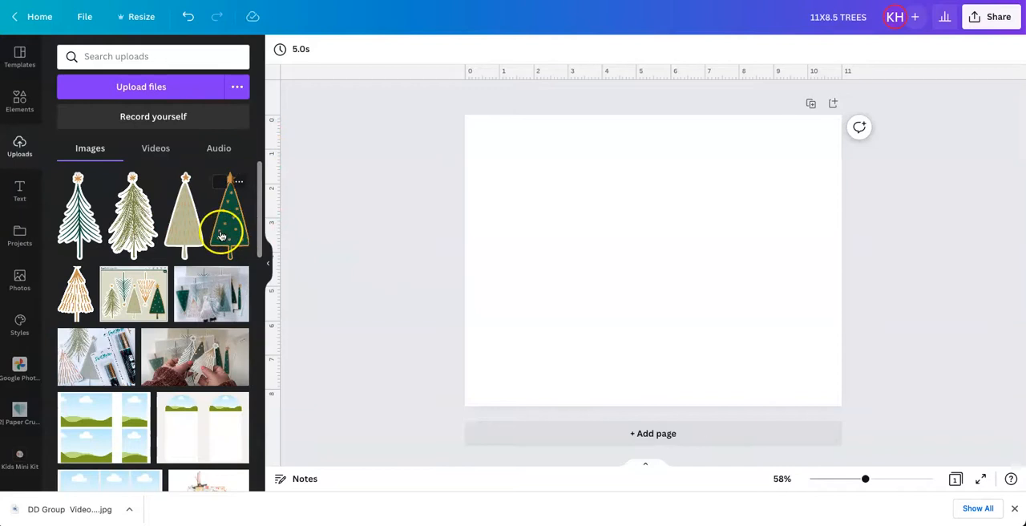
Add the dark green starred tree, enlarge it to about 2.9 × 6.3 in, and move it right.
left_click(228, 215)
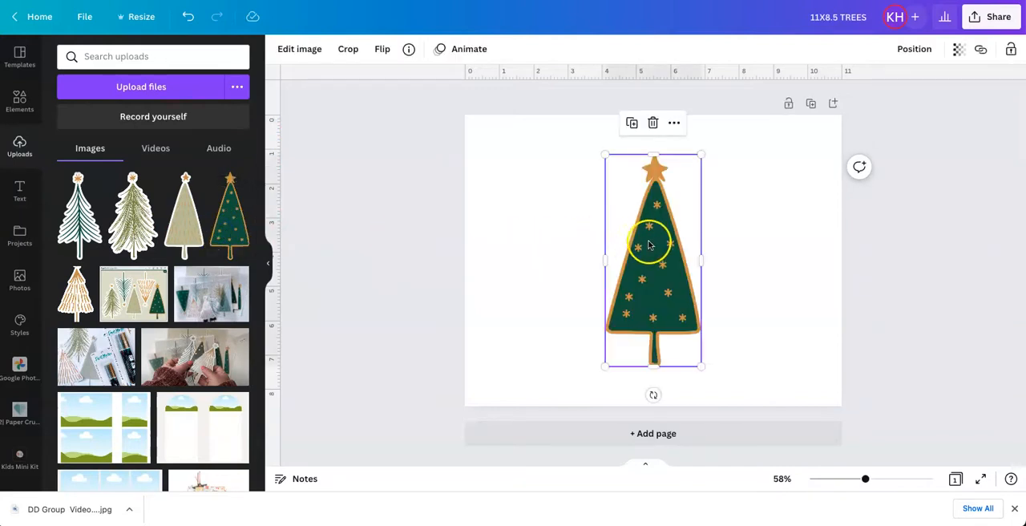
mouse_move(595, 167)
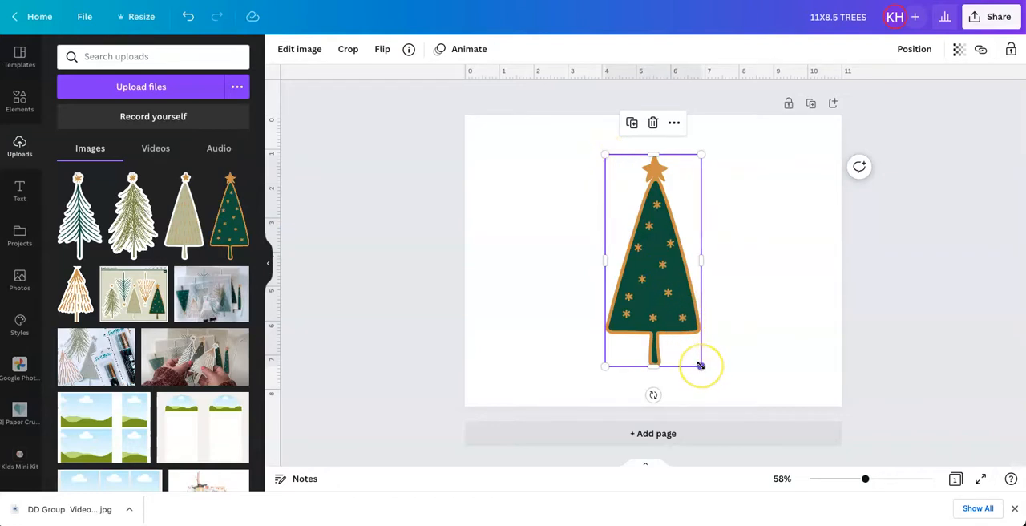
left_click_drag(702, 365, 703, 370)
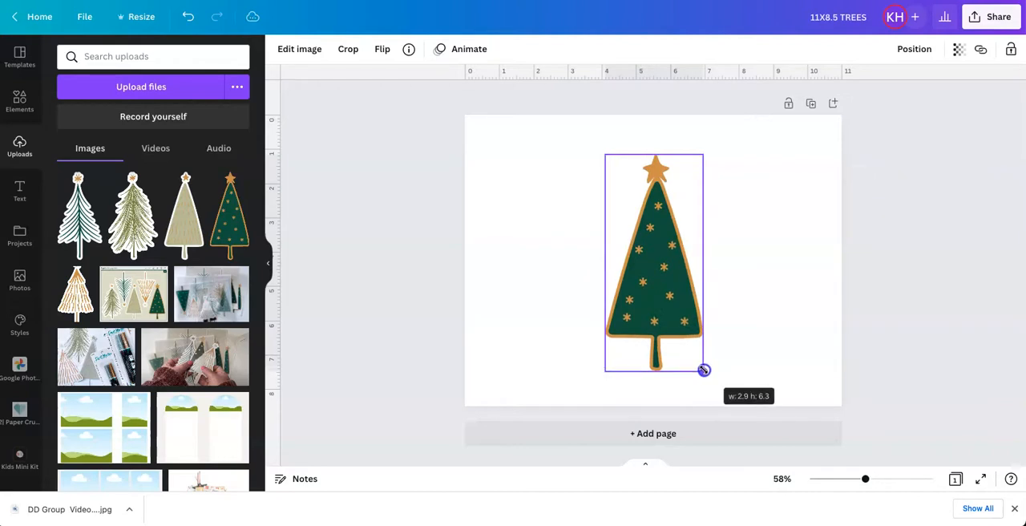
left_click_drag(704, 369, 703, 366)
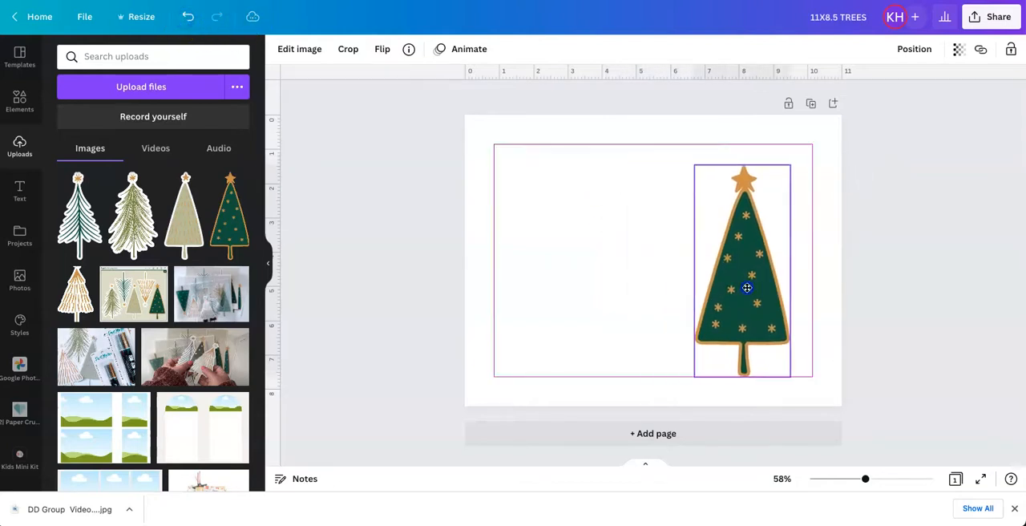
left_click_drag(746, 289, 776, 289)
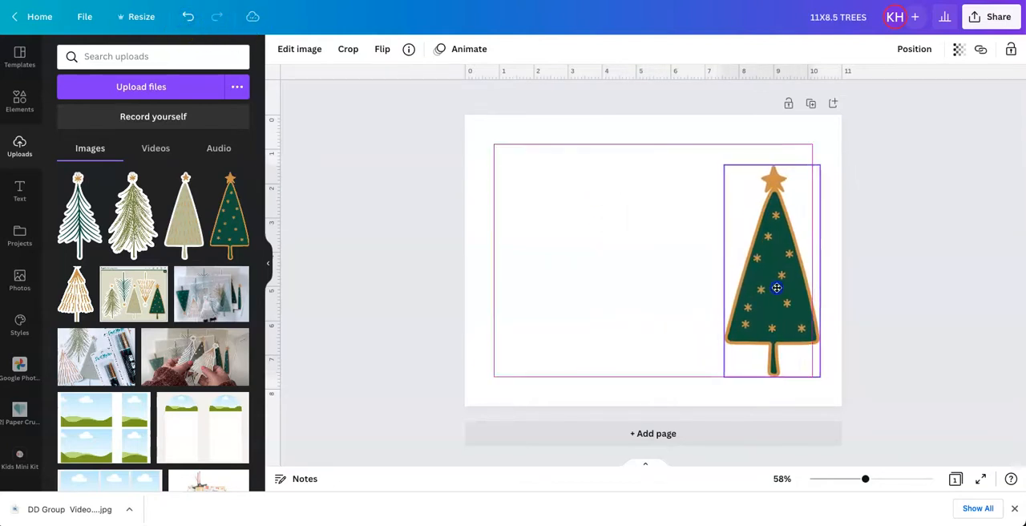
left_click(772, 289)
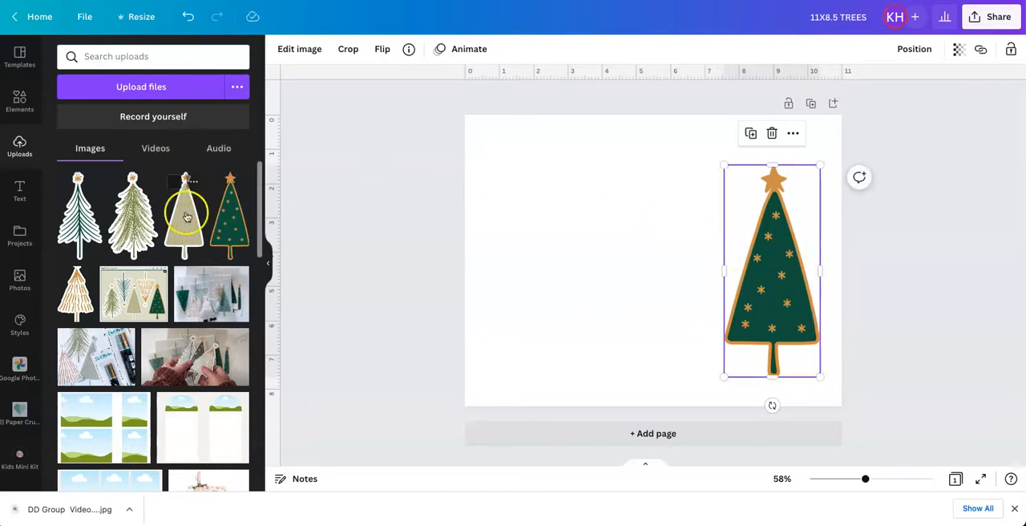
Add the plain tan and pale green sketchy trees and select the beige triangle tree.
left_click(133, 215)
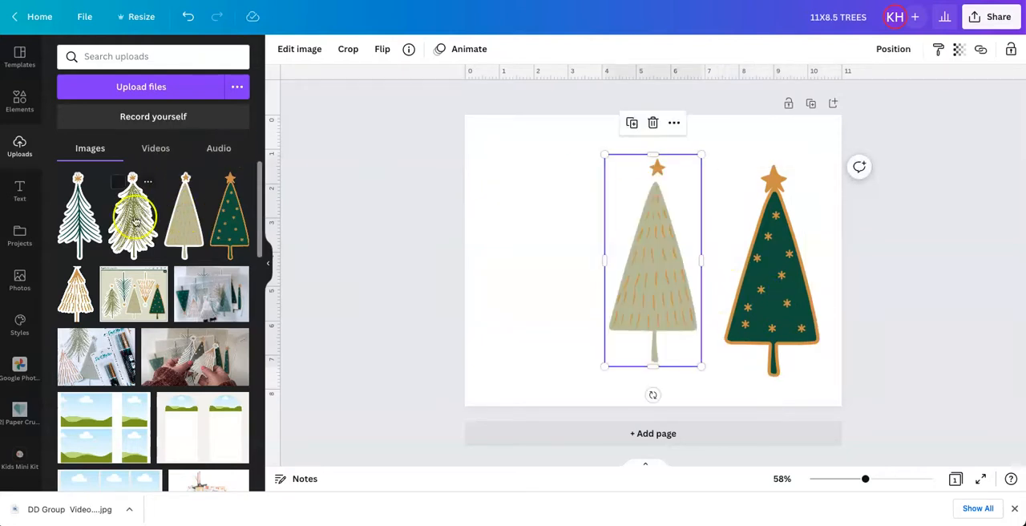
left_click(133, 214)
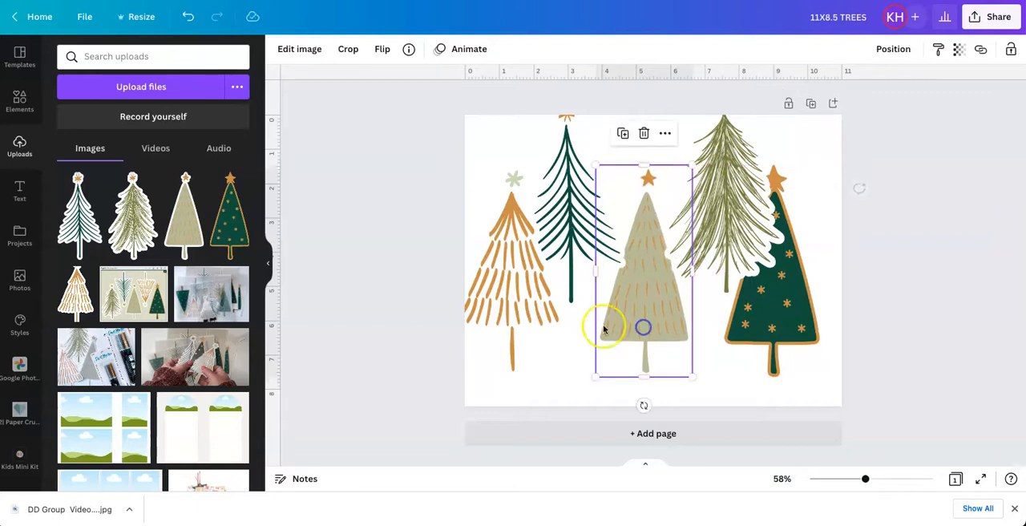
left_click(513, 283)
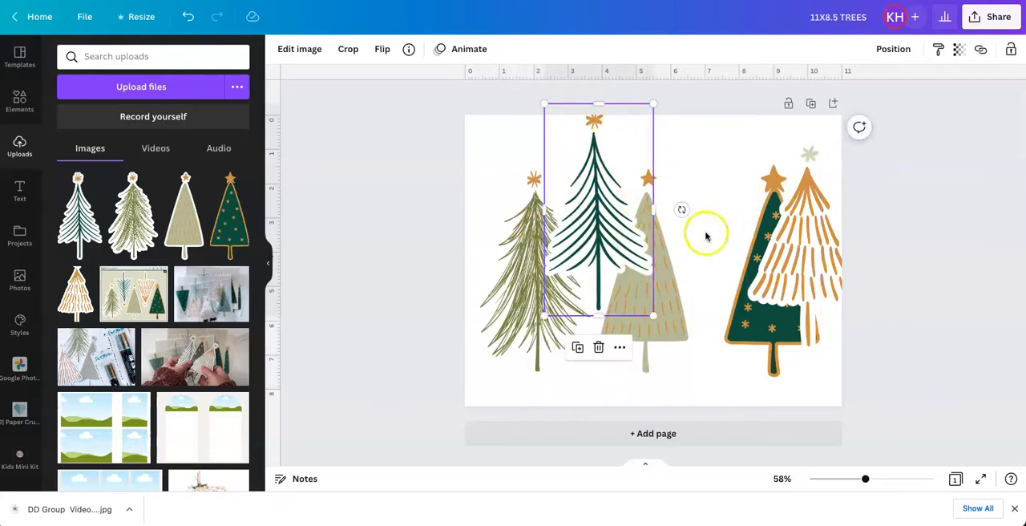
Turn the orange and dark green trees upside down and place them in the row.
left_click(818, 240)
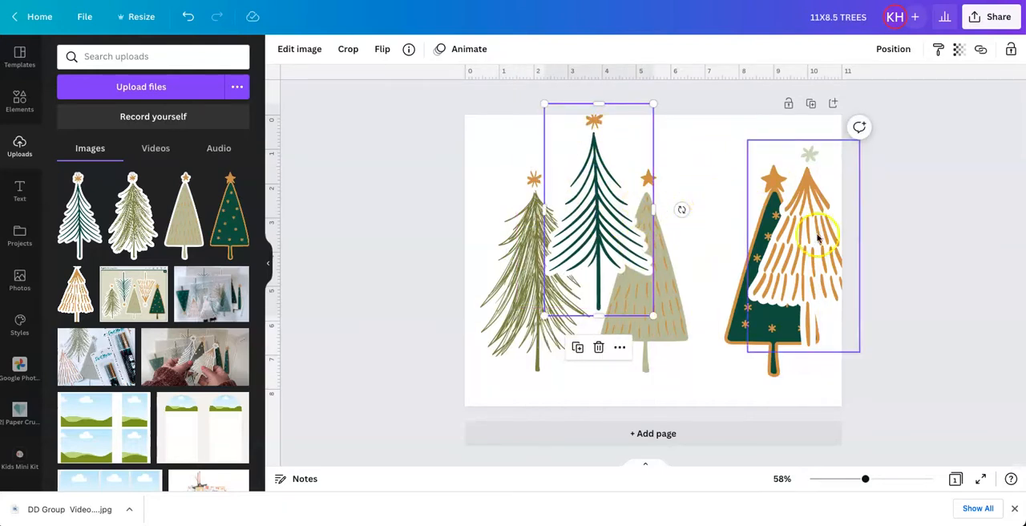
left_click_drag(818, 237, 721, 212)
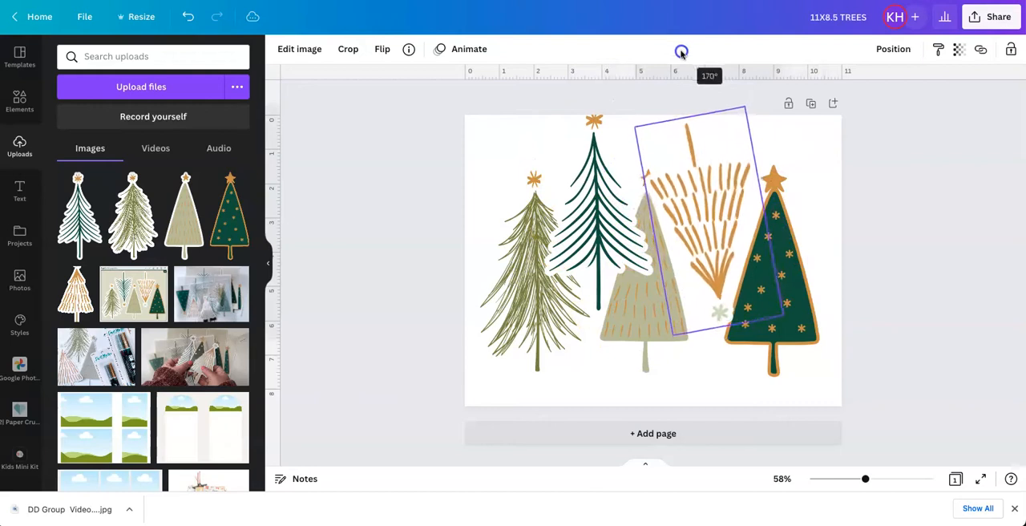
left_click_drag(681, 51, 710, 79)
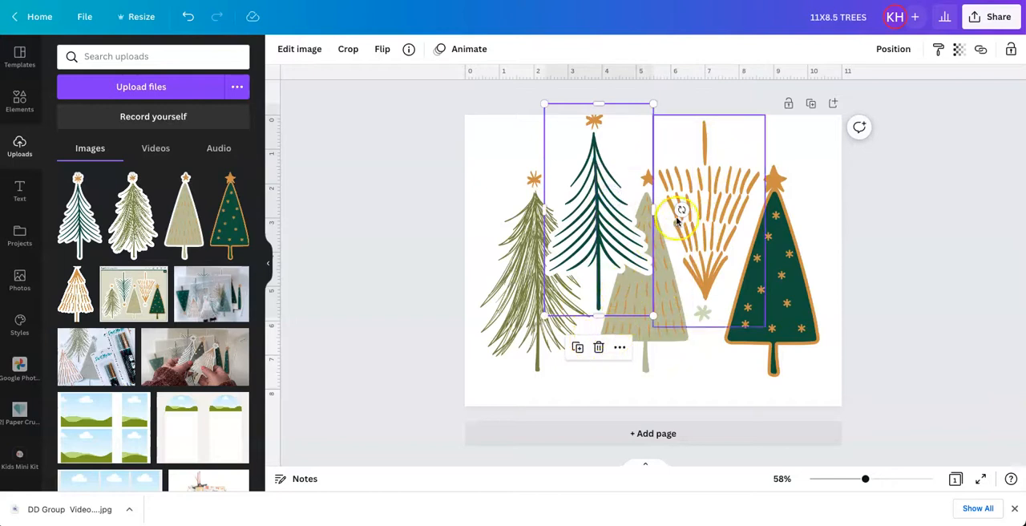
left_click_drag(682, 210, 513, 197)
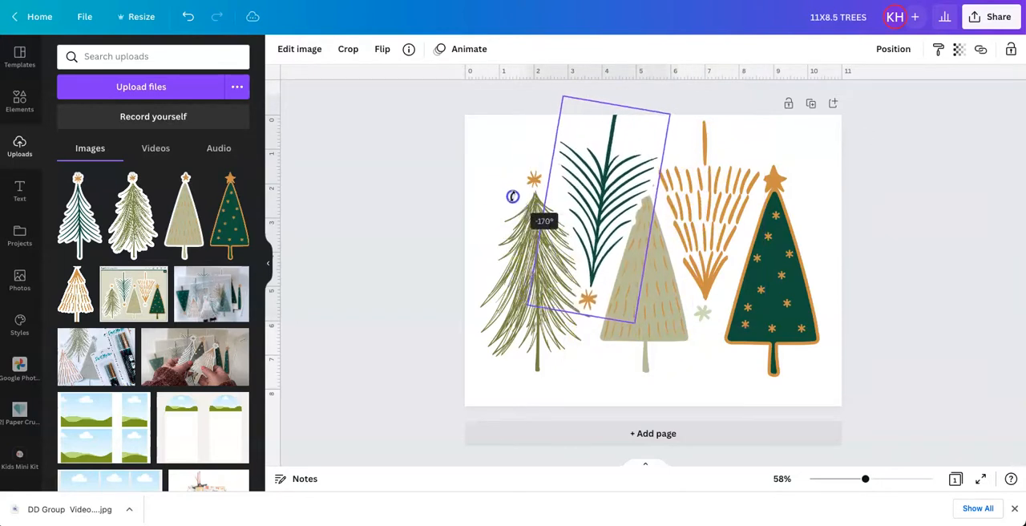
left_click_drag(513, 197, 548, 210)
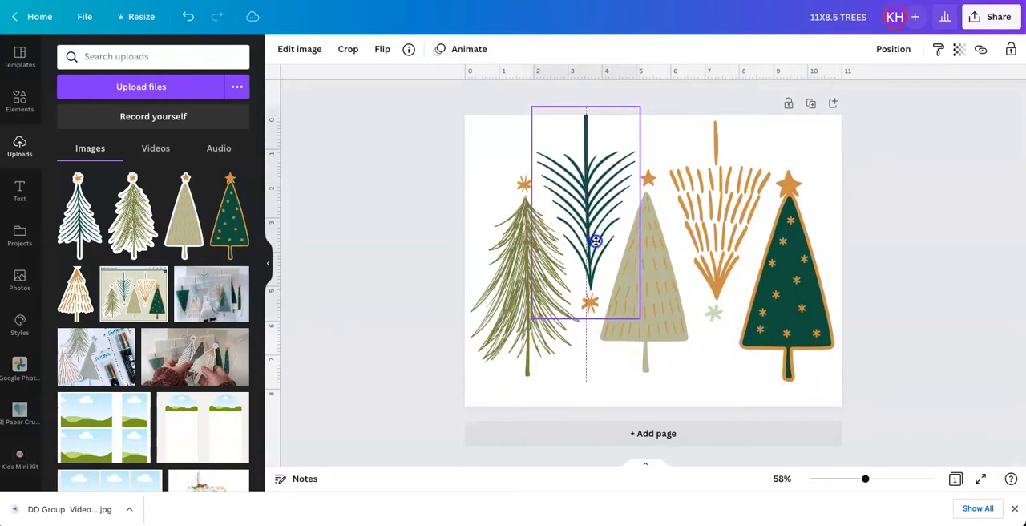
left_click(589, 241)
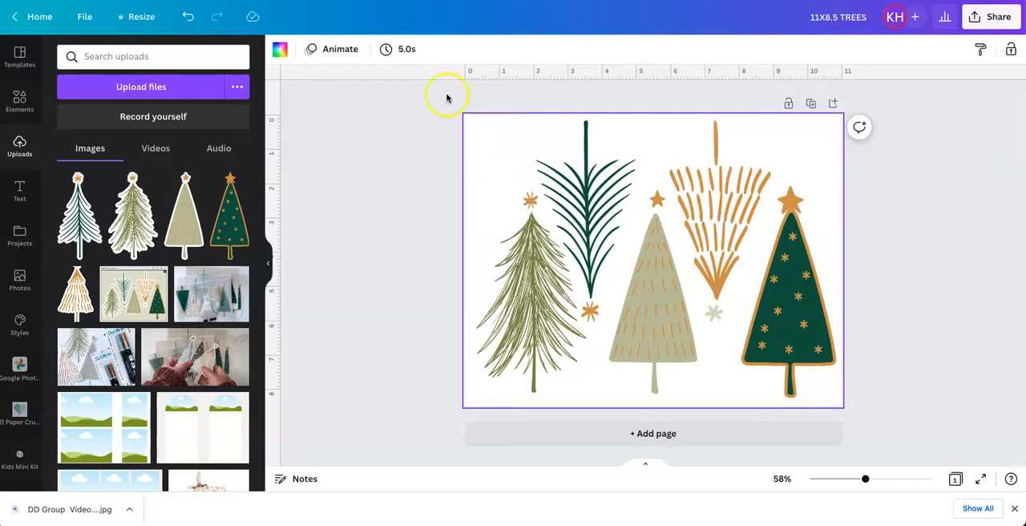
Recolour the page background sage and add white sticker outlines to the five trees.
left_click(280, 49)
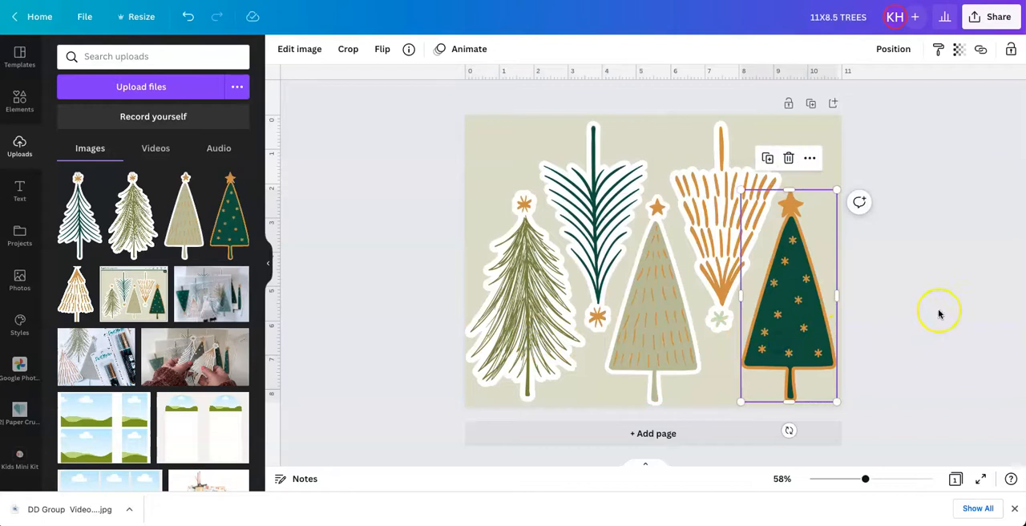
left_click(923, 243)
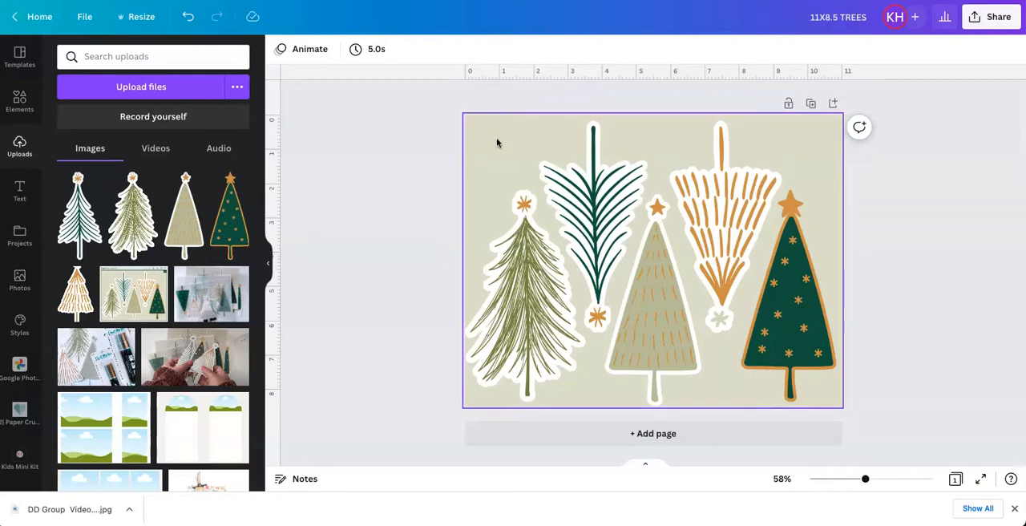
left_click(521, 305)
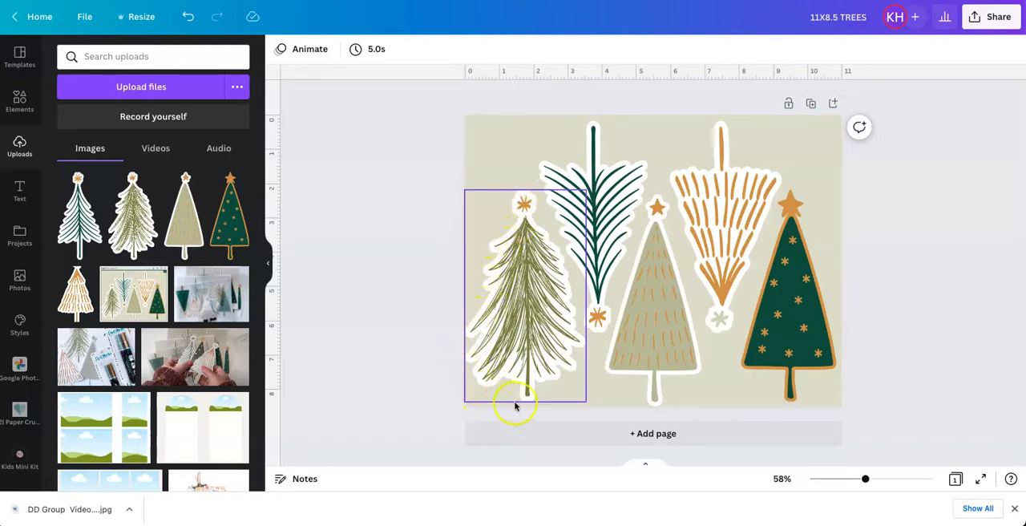
left_click(501, 141)
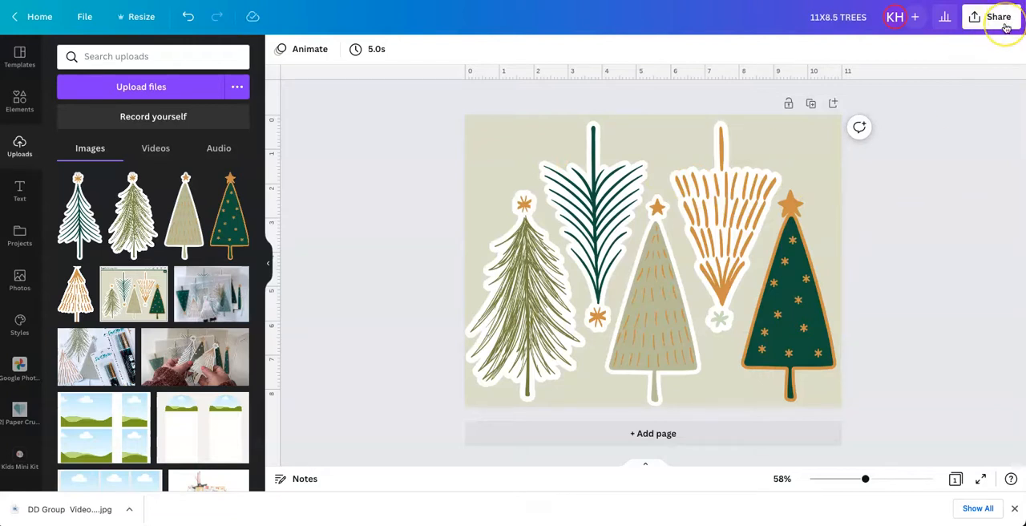
Download the 11X8.5 TREES design as a PDF Print file instead of JPG.
left_click(998, 16)
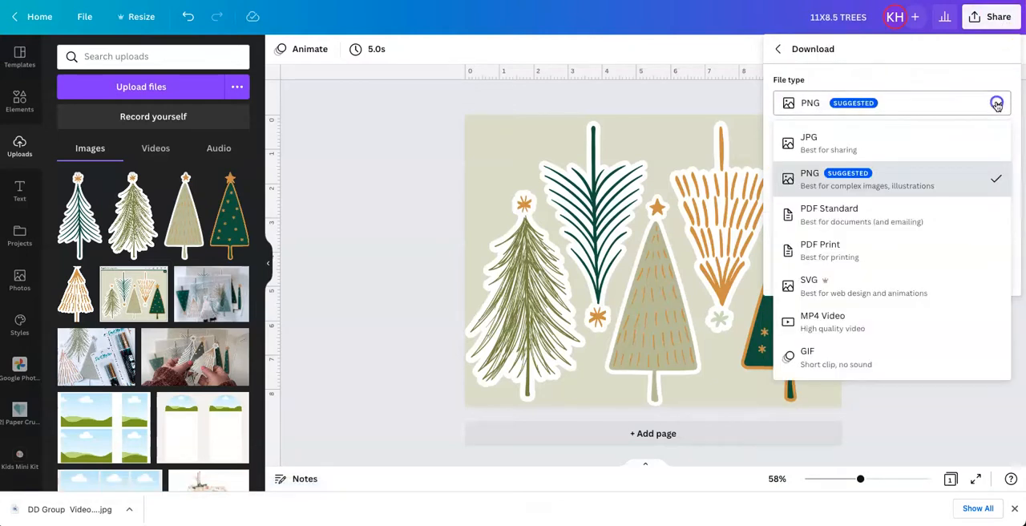
left_click(809, 143)
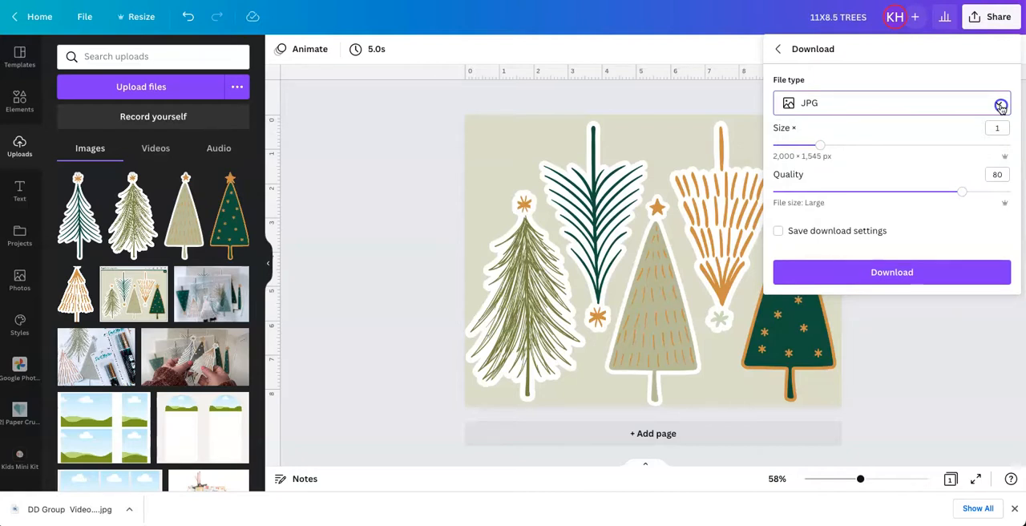
left_click(891, 102)
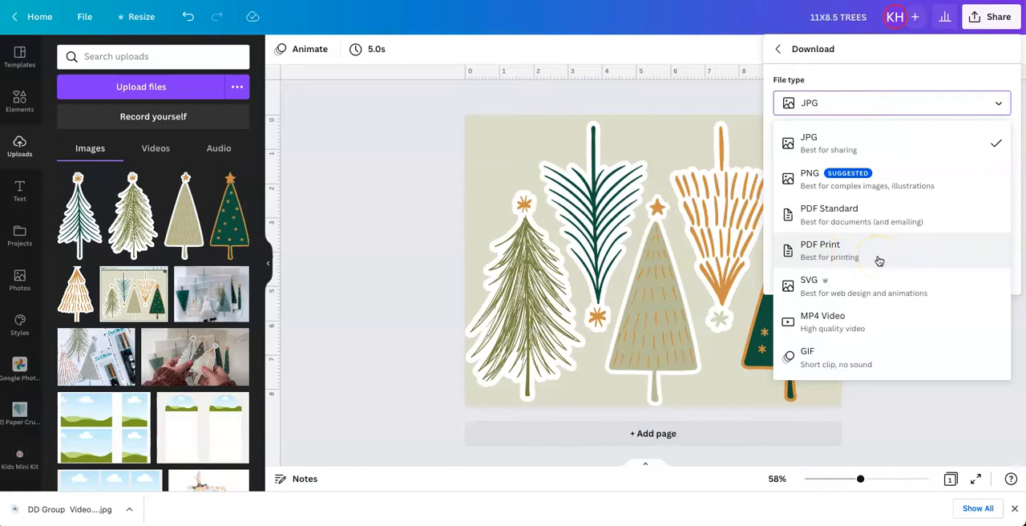
left_click(820, 249)
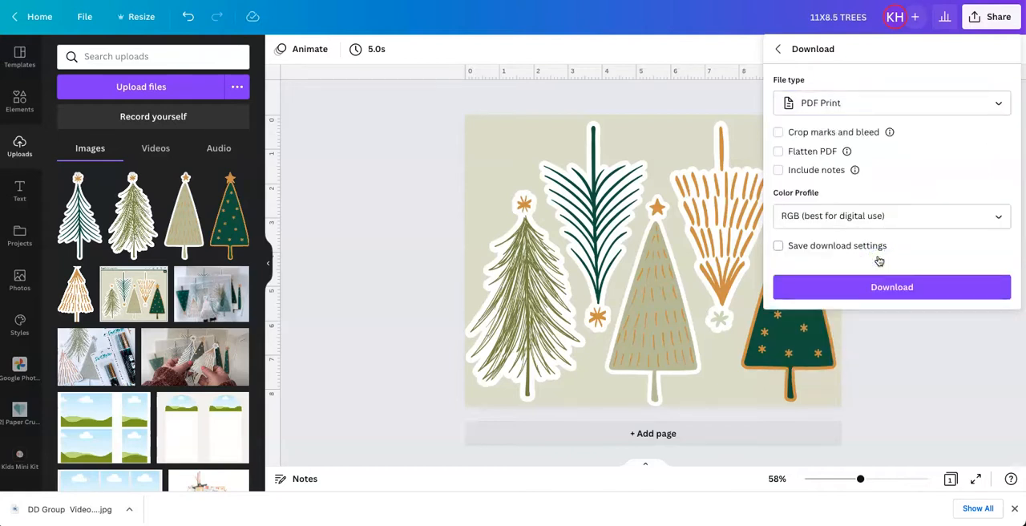
mouse_move(870, 148)
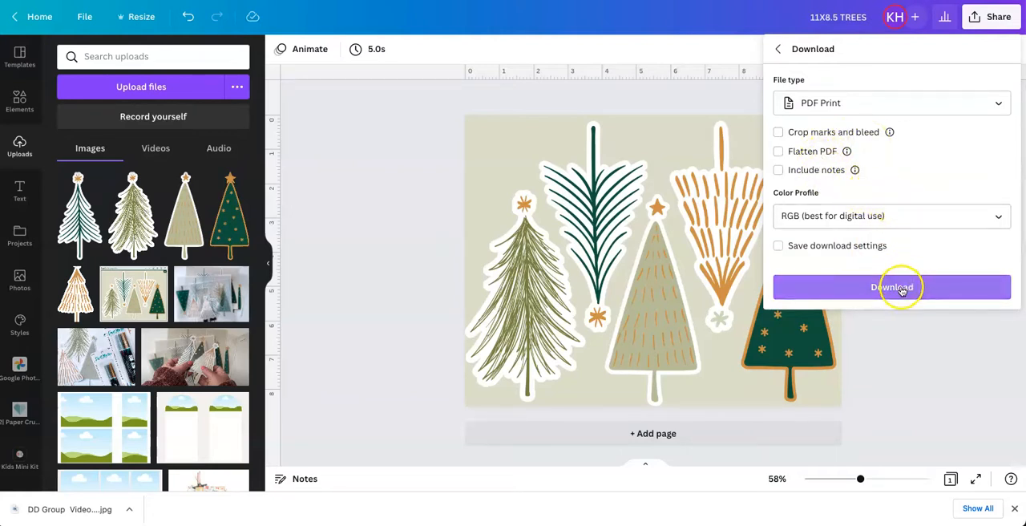
left_click(892, 287)
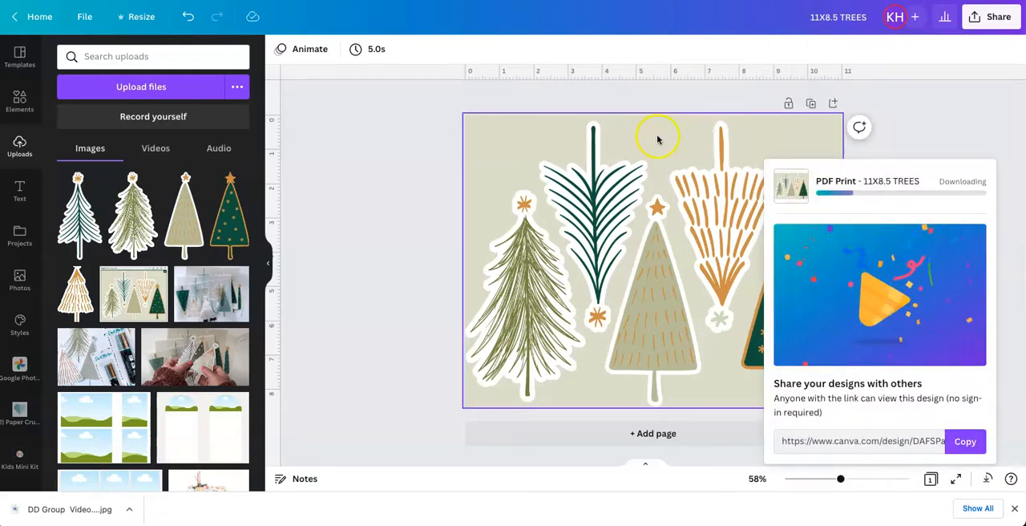
mouse_move(941, 111)
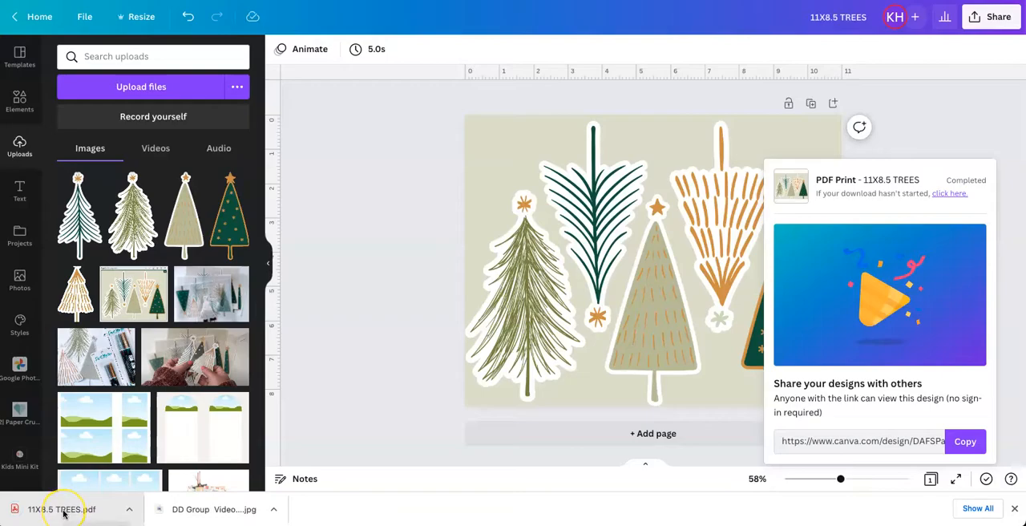
Open the tree PDF and set single-sided printing on HP ENVY Photo 7100, then cancel.
left_click(62, 509)
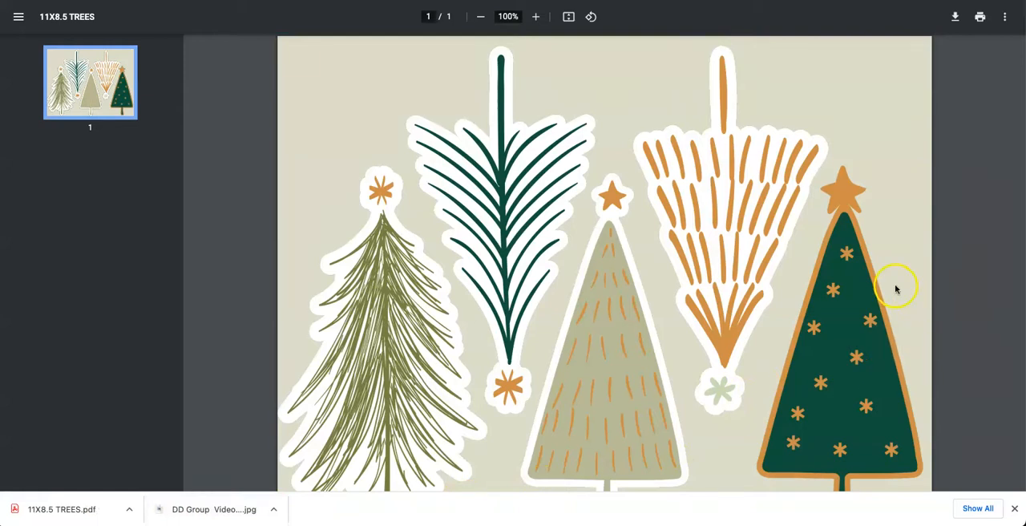
left_click(980, 16)
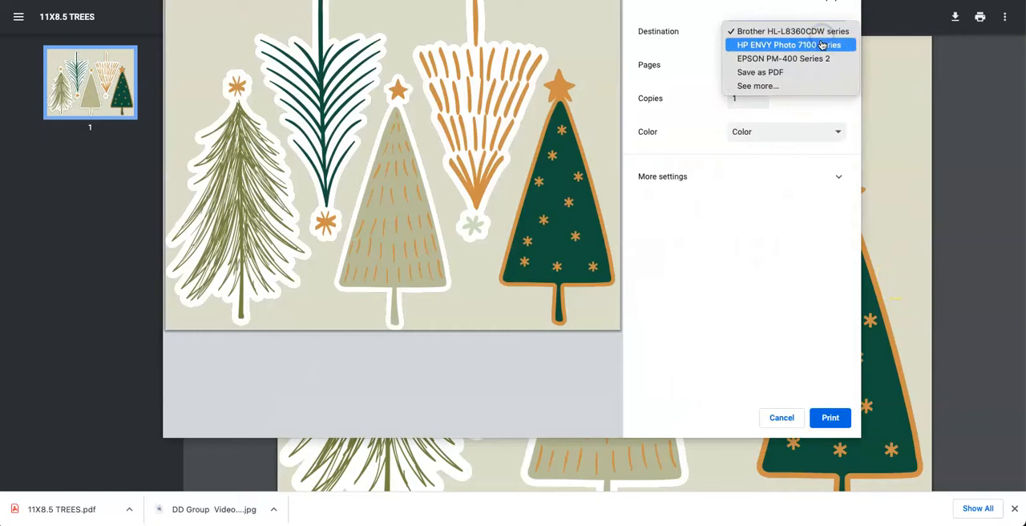
left_click(790, 44)
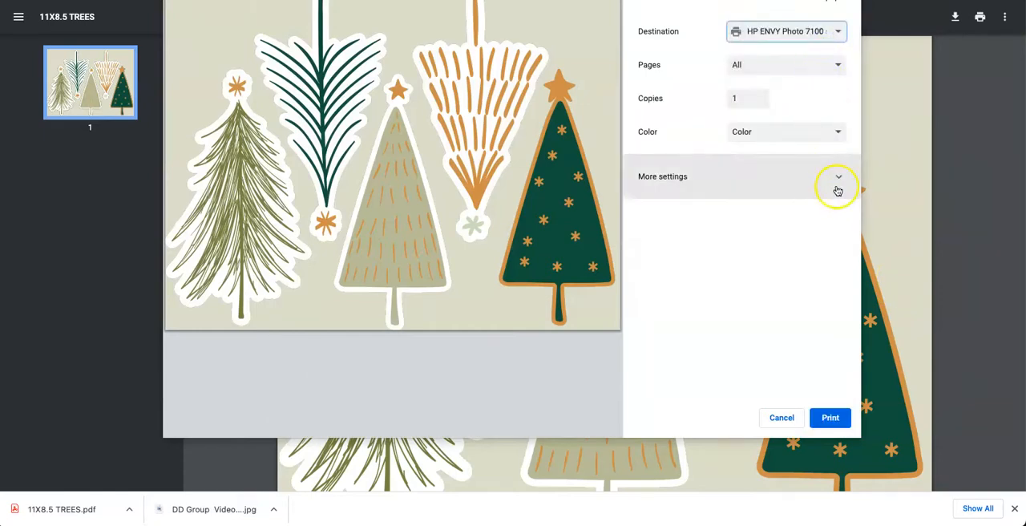
left_click(838, 177)
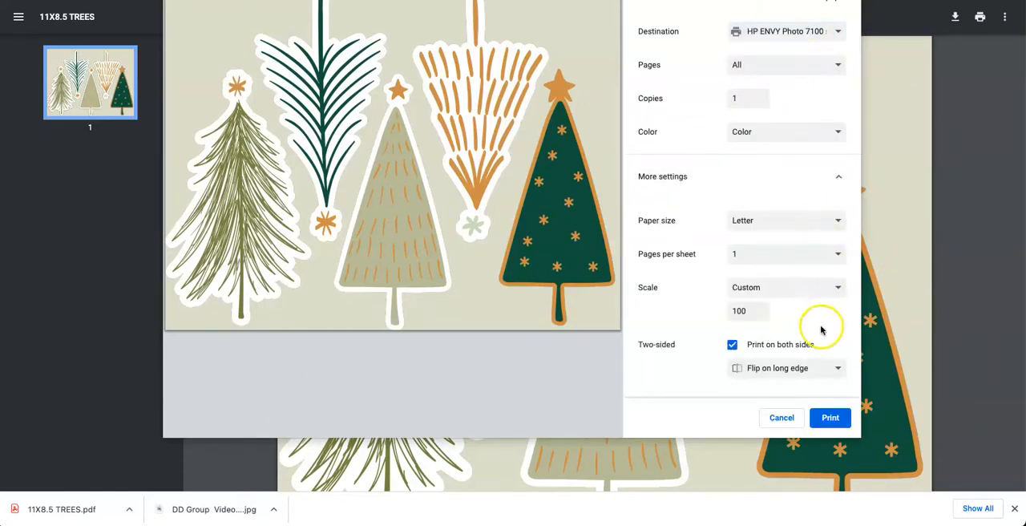
left_click(732, 344)
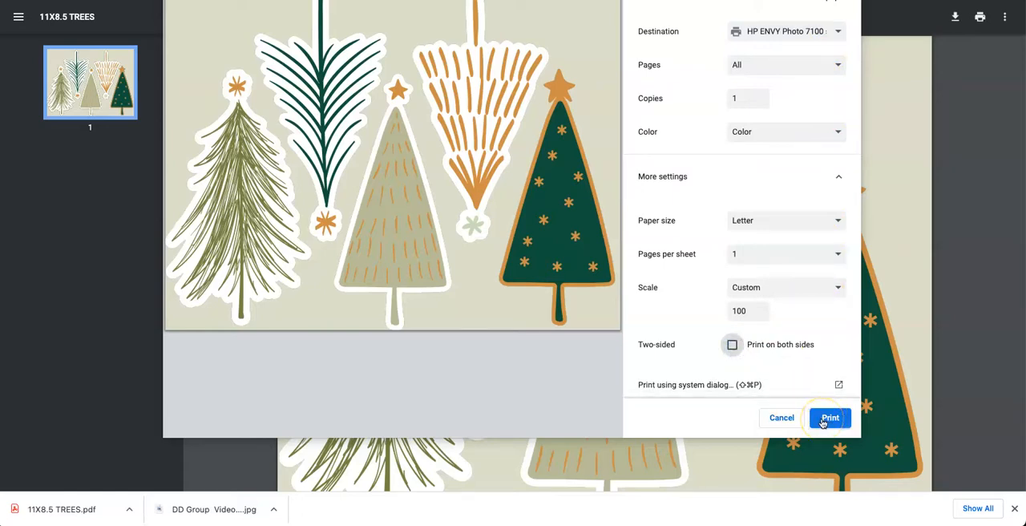
mouse_move(596, 379)
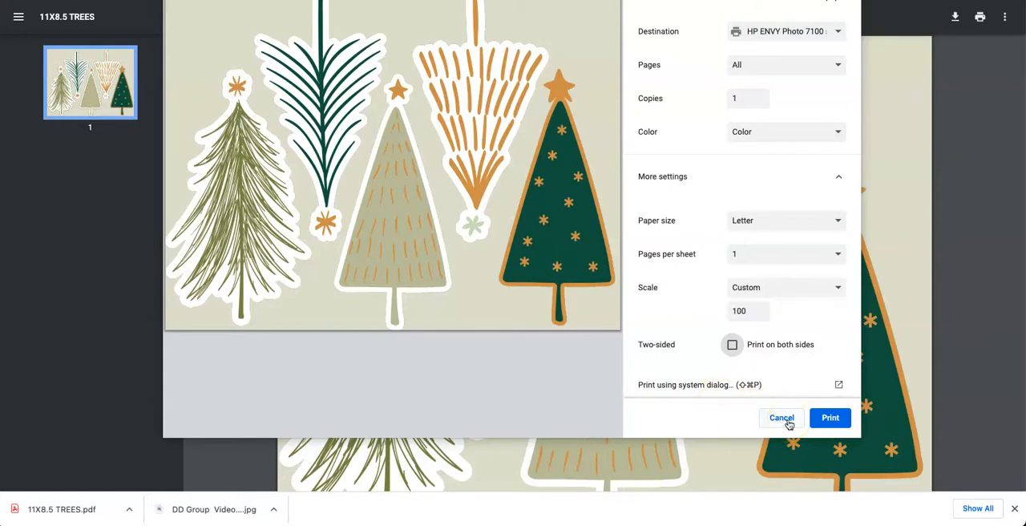
left_click(781, 417)
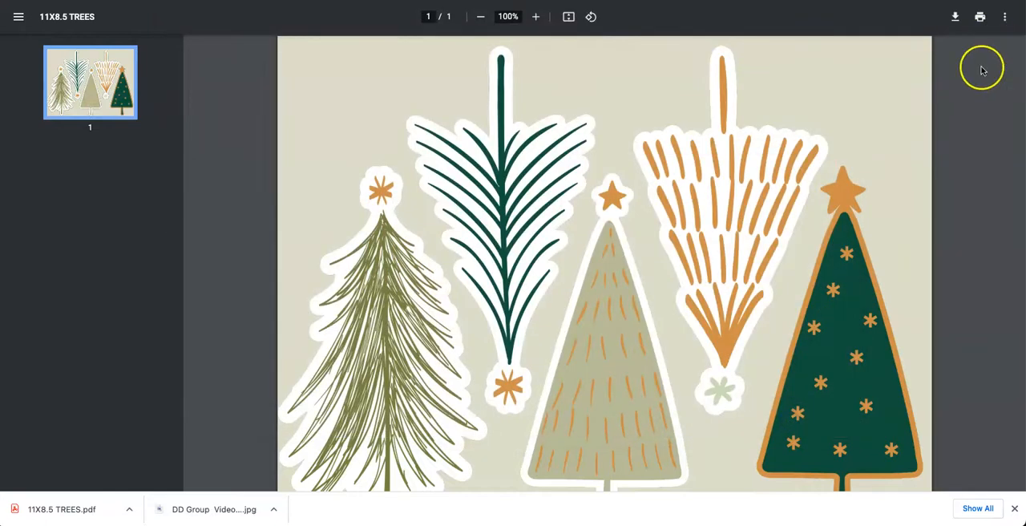